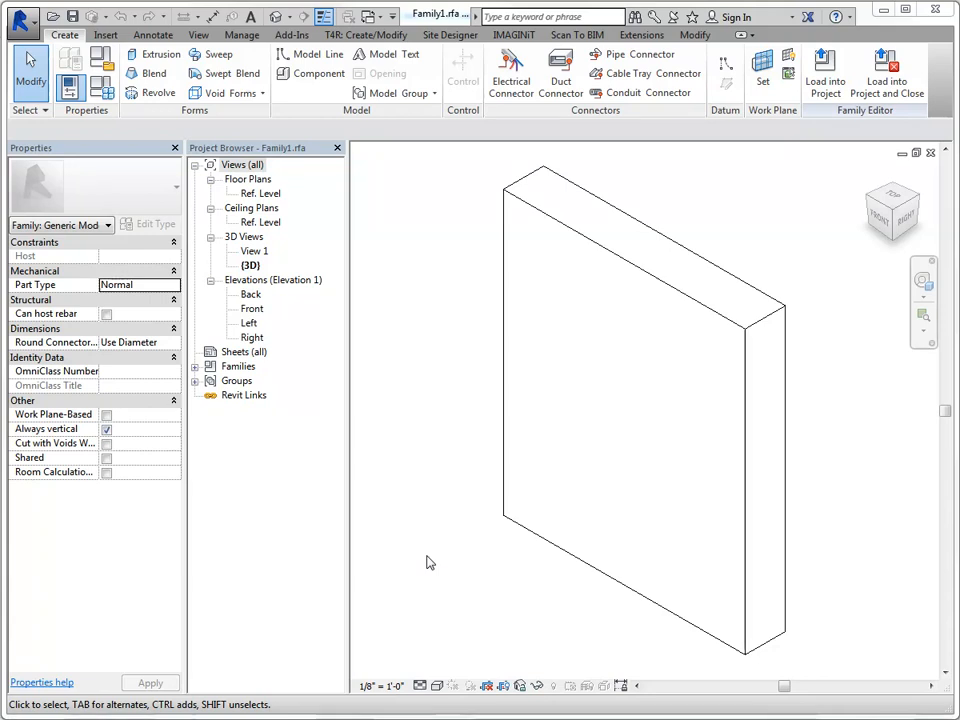
- In the Ref. Level floor plan, set the box family's Depth parameter to 4'-0"
click(258, 192)
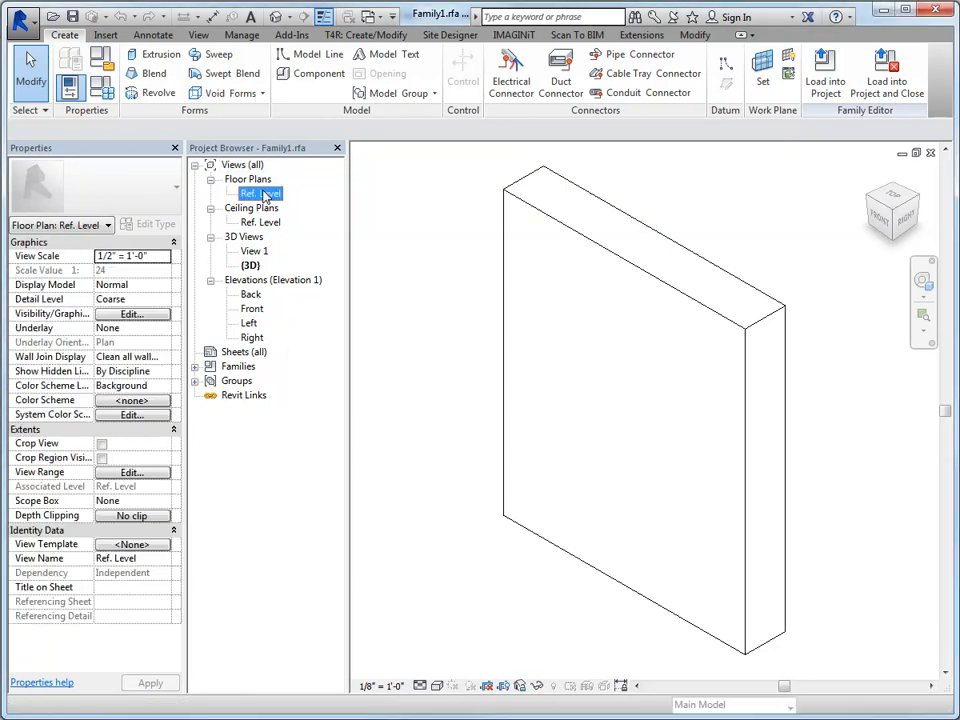
double_click(256, 192)
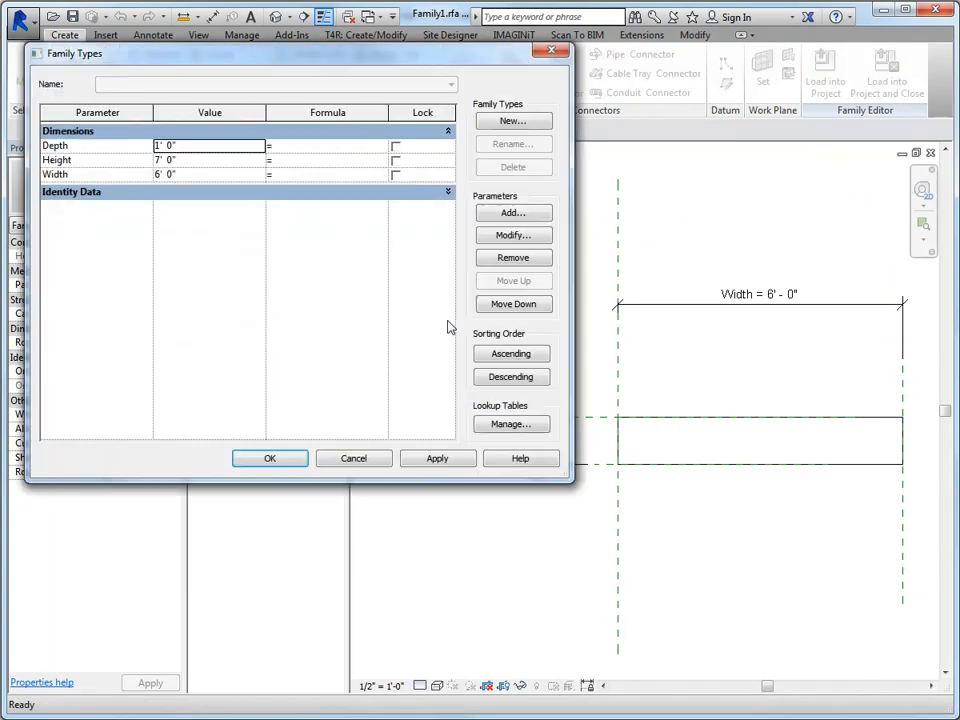
mouse_move(208, 162)
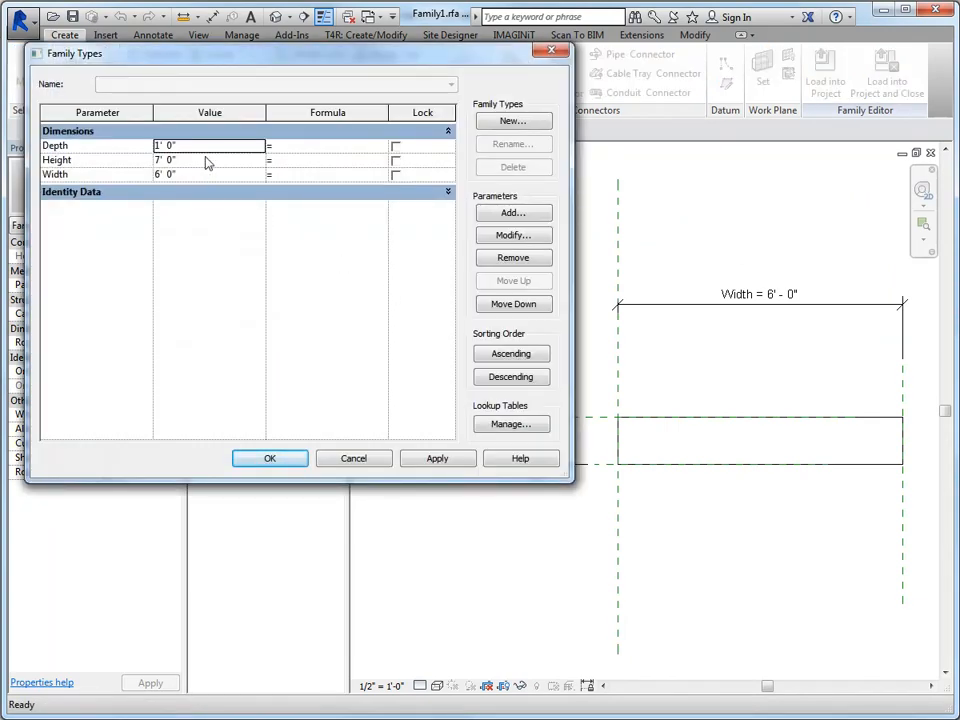
text(4)
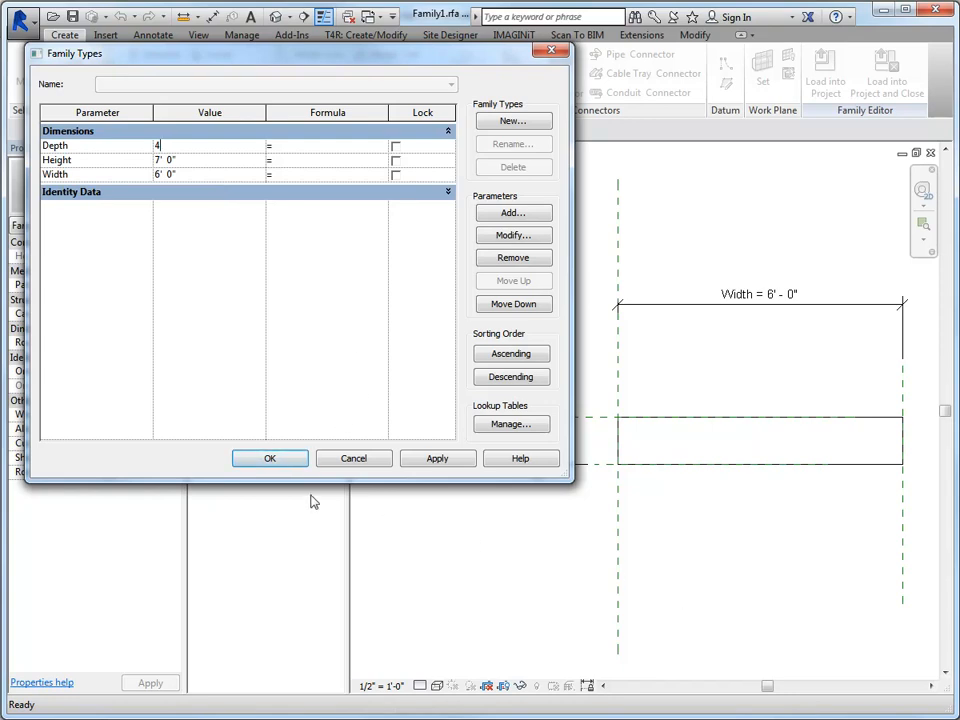
click(268, 458)
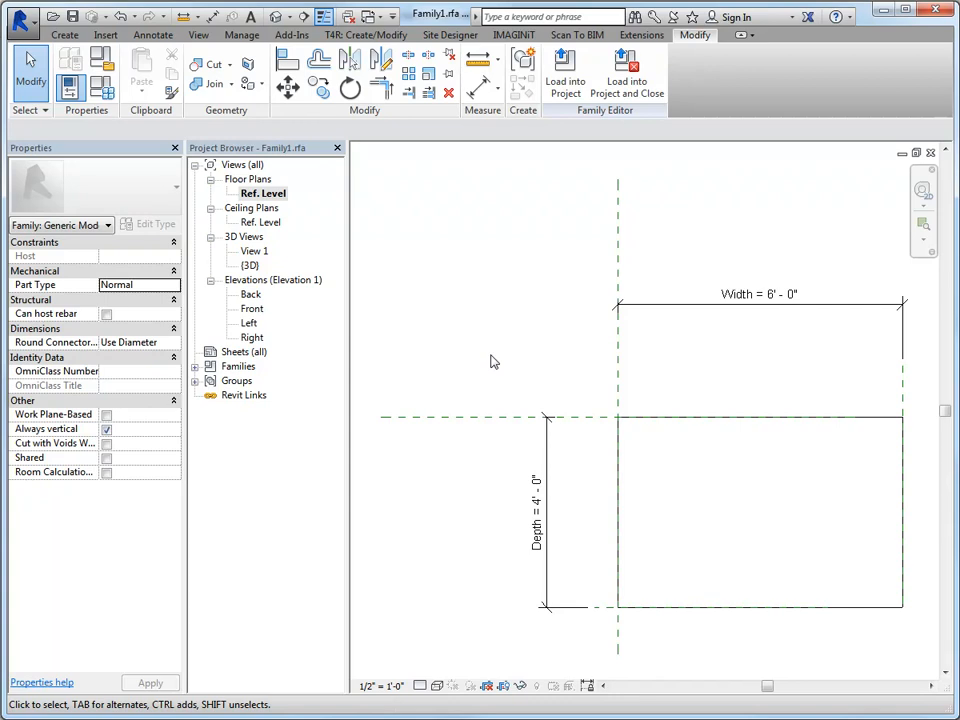
mouse_move(506, 370)
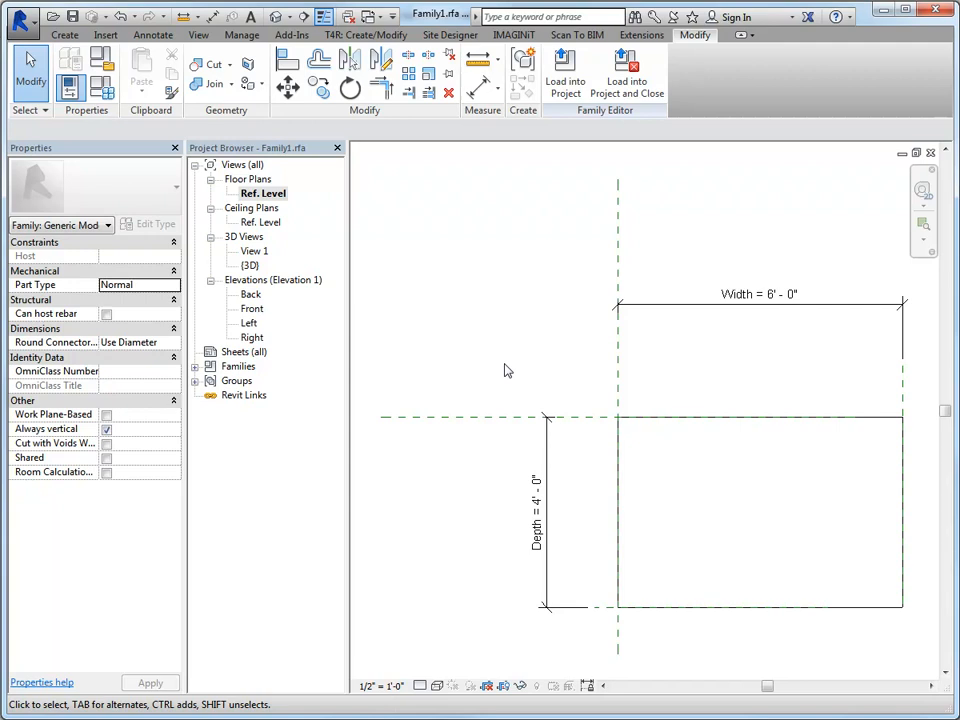
mouse_move(570, 438)
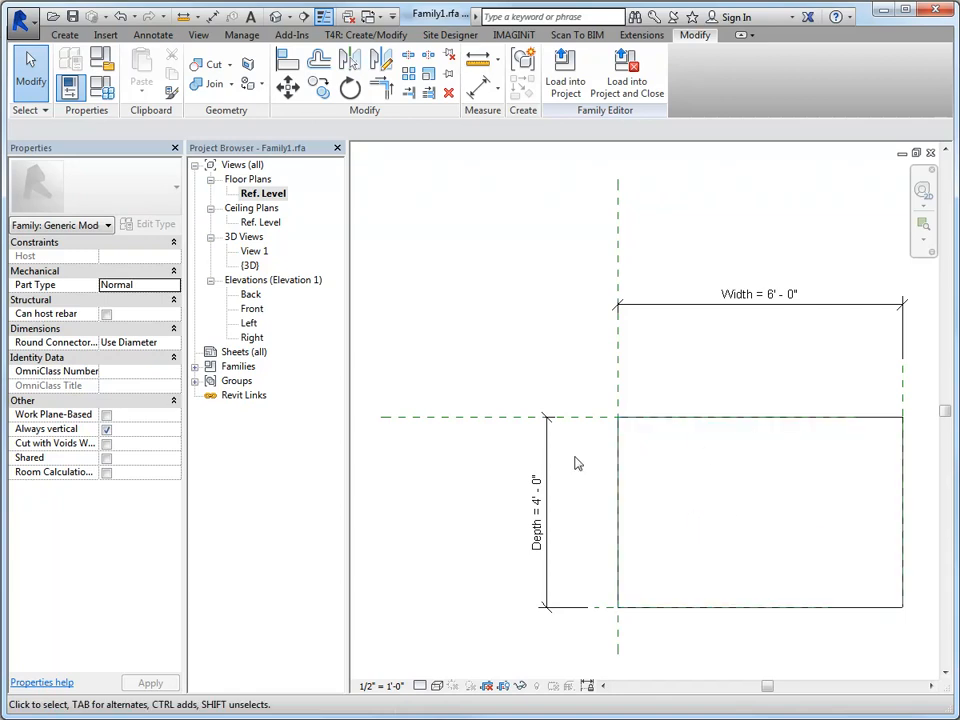
mouse_move(476, 490)
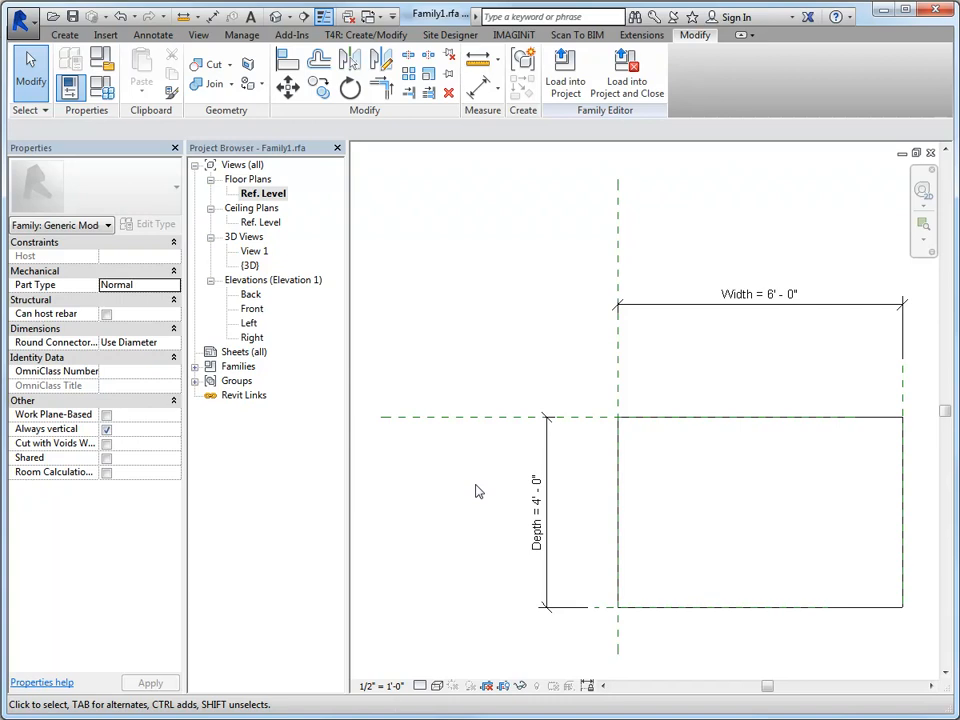
- Edit the box extrusion's sketch and add a circle inside the rectangle for the hole
click(624, 510)
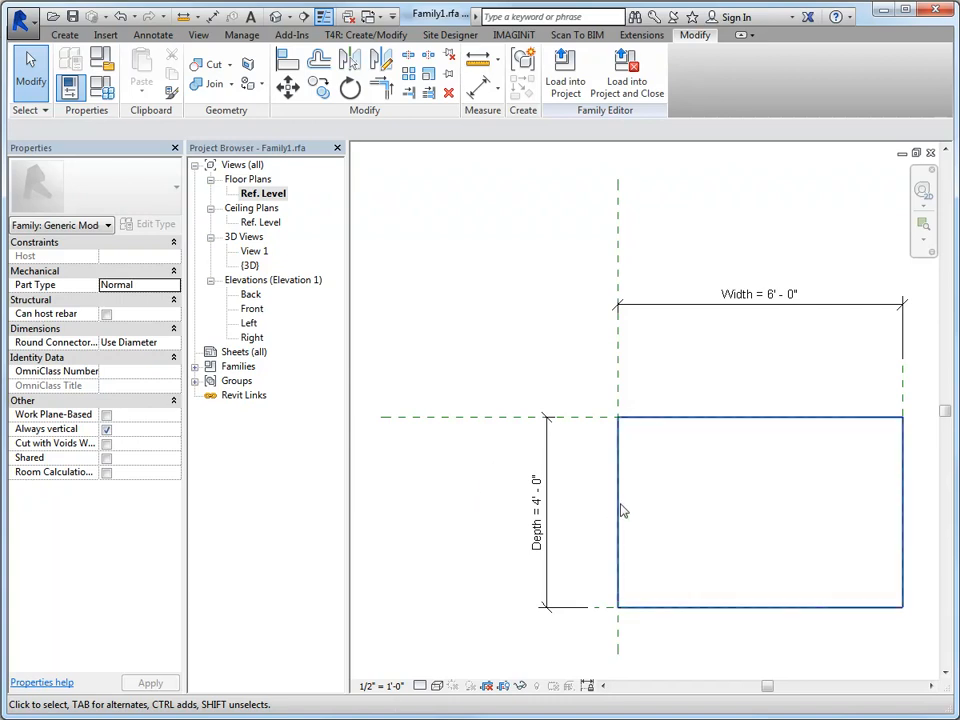
click(760, 510)
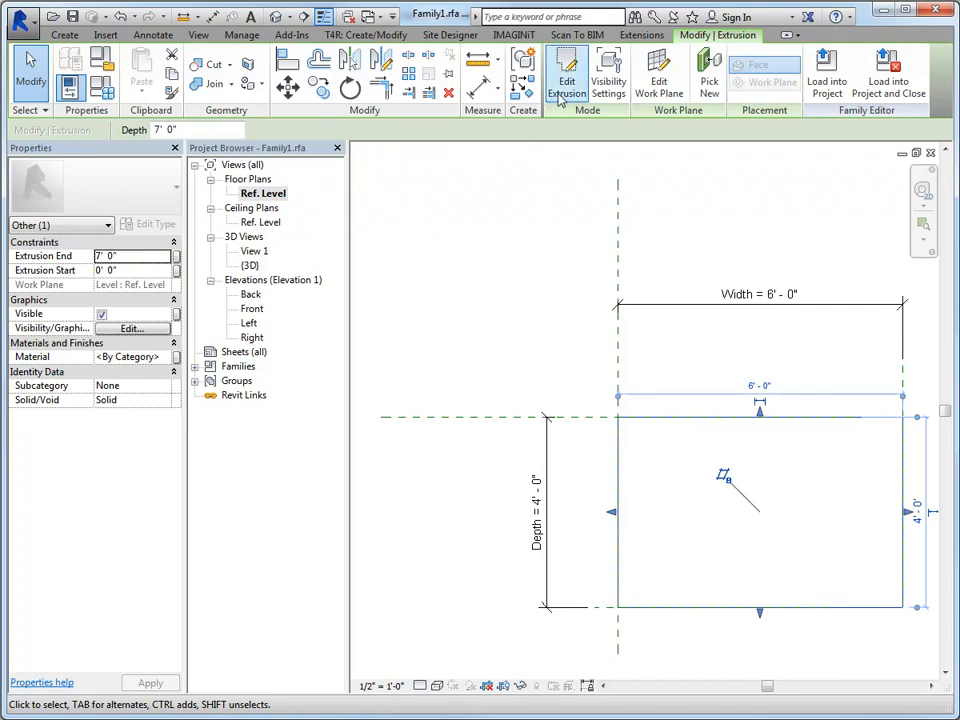
click(568, 70)
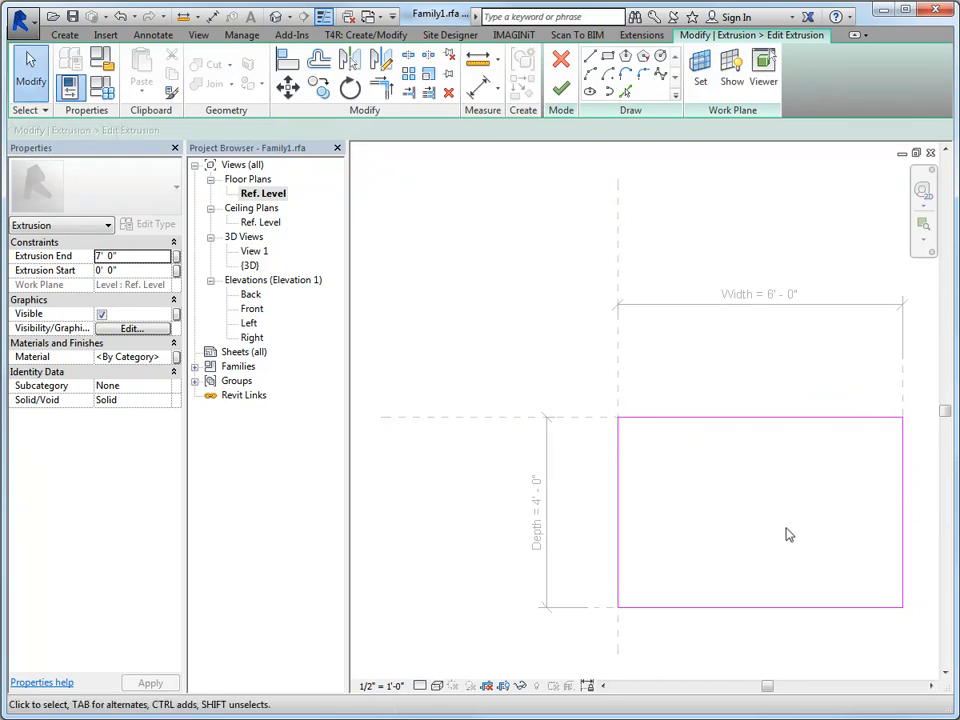
mouse_move(752, 538)
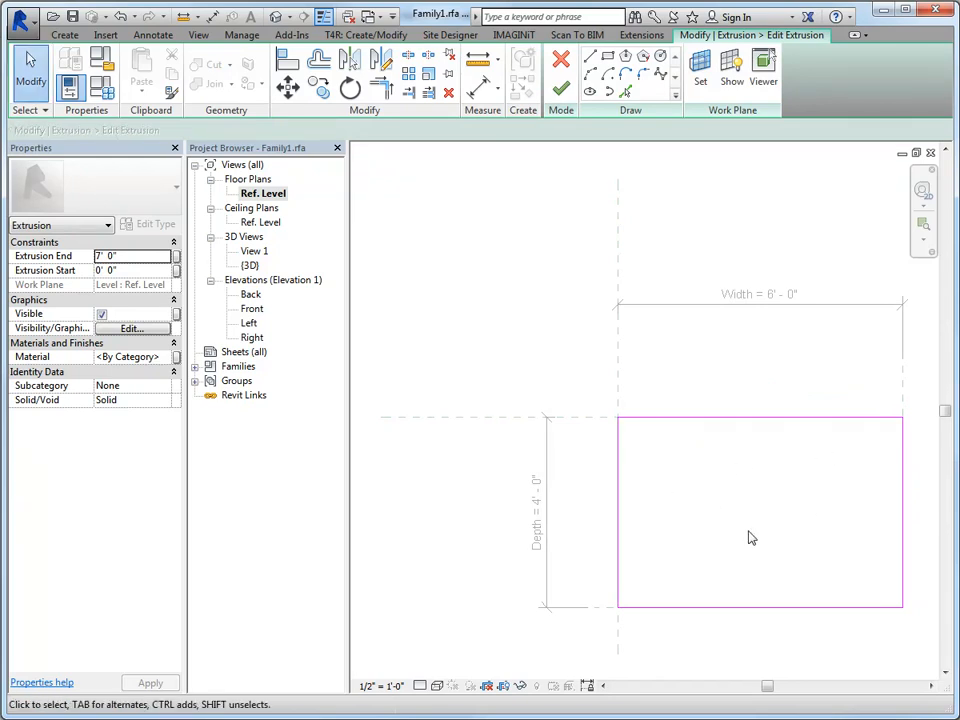
click(660, 56)
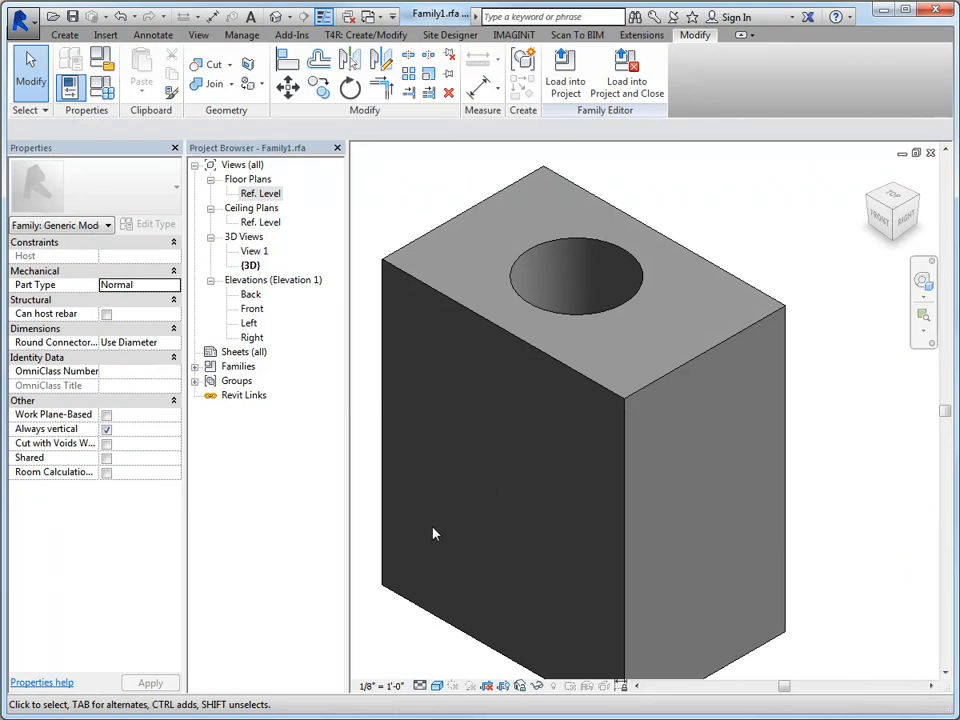
mouse_move(836, 512)
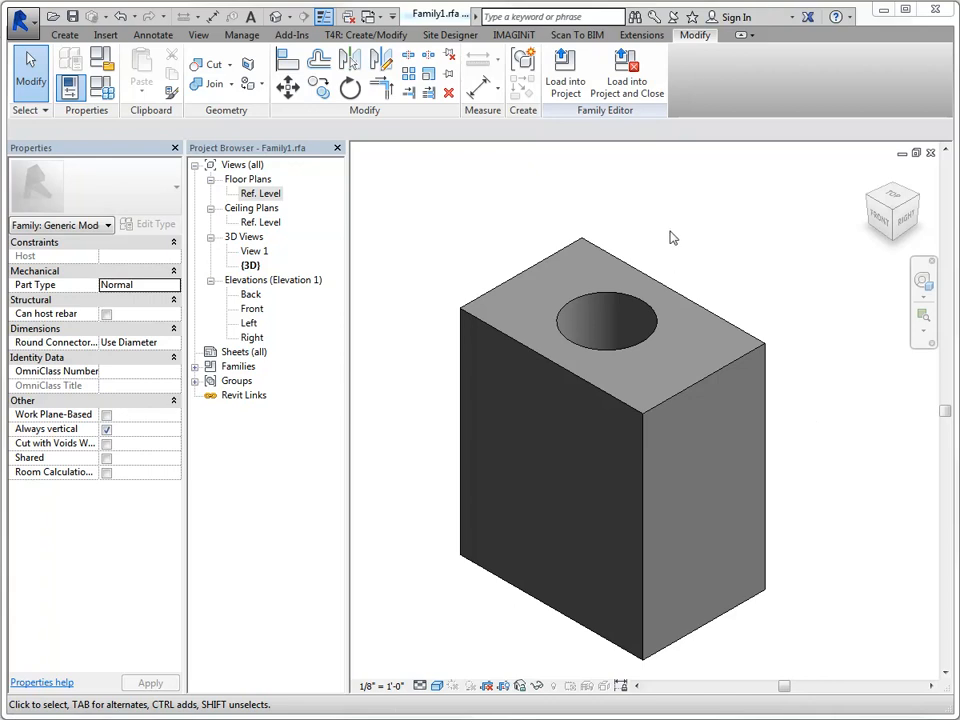
- Return to the Create ribbon with the holed box shown in 3D
click(64, 36)
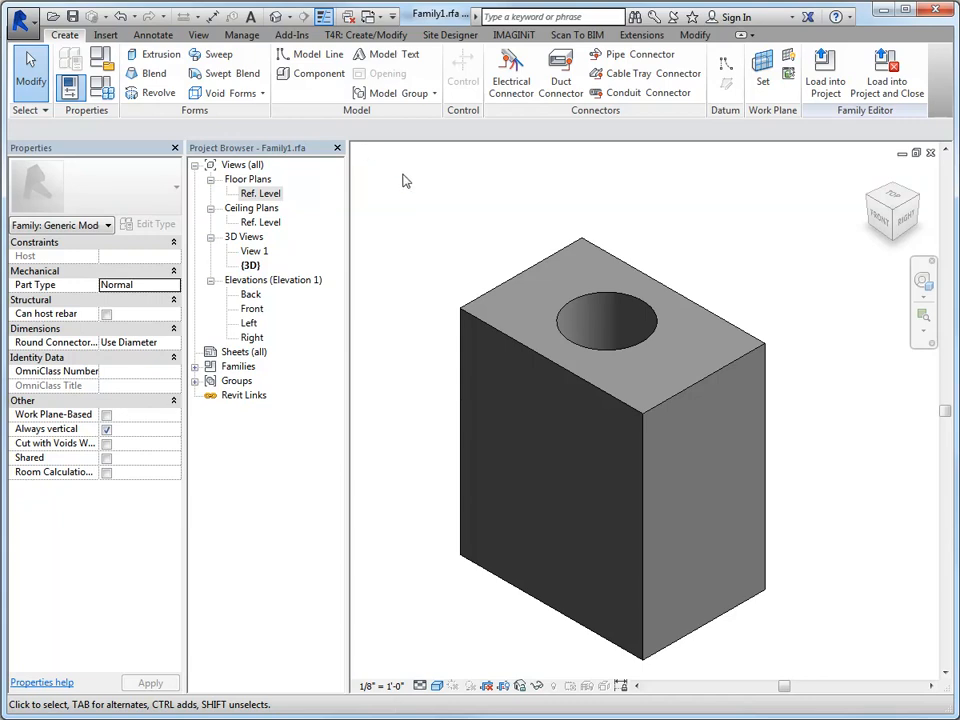
mouse_move(424, 184)
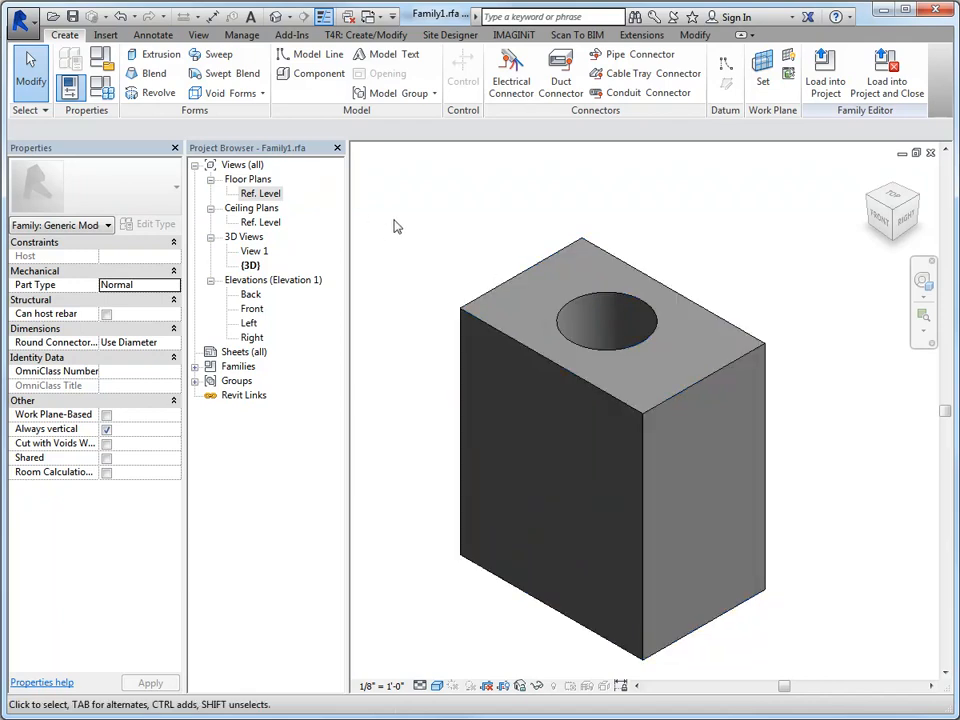
mouse_move(220, 54)
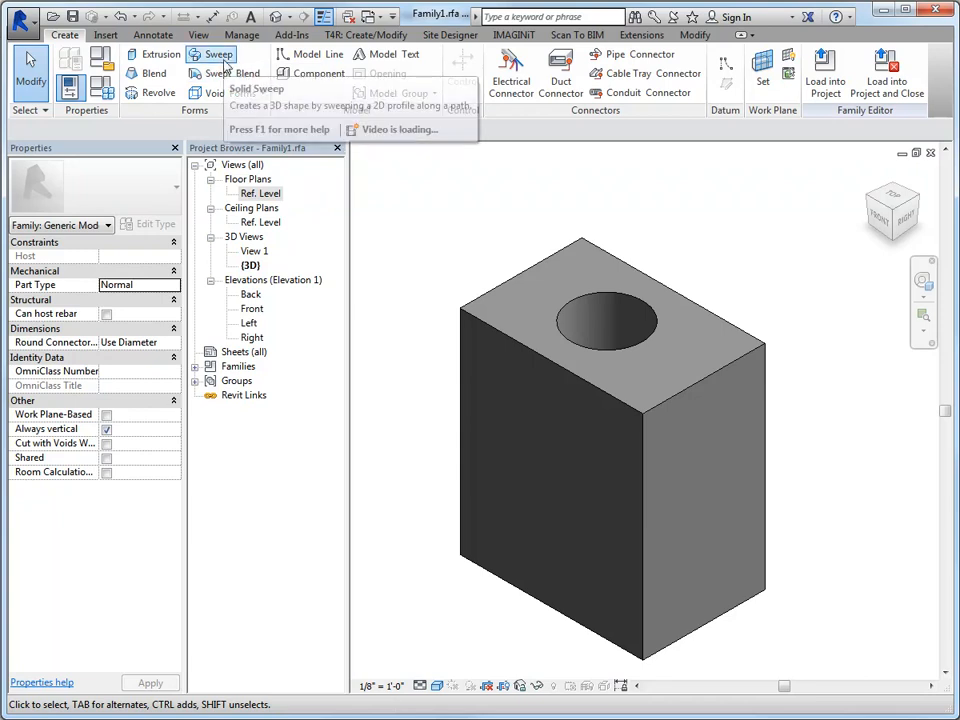
- Start a sweep and pick box edges as its path, continuing past the multiple-loop error
click(212, 54)
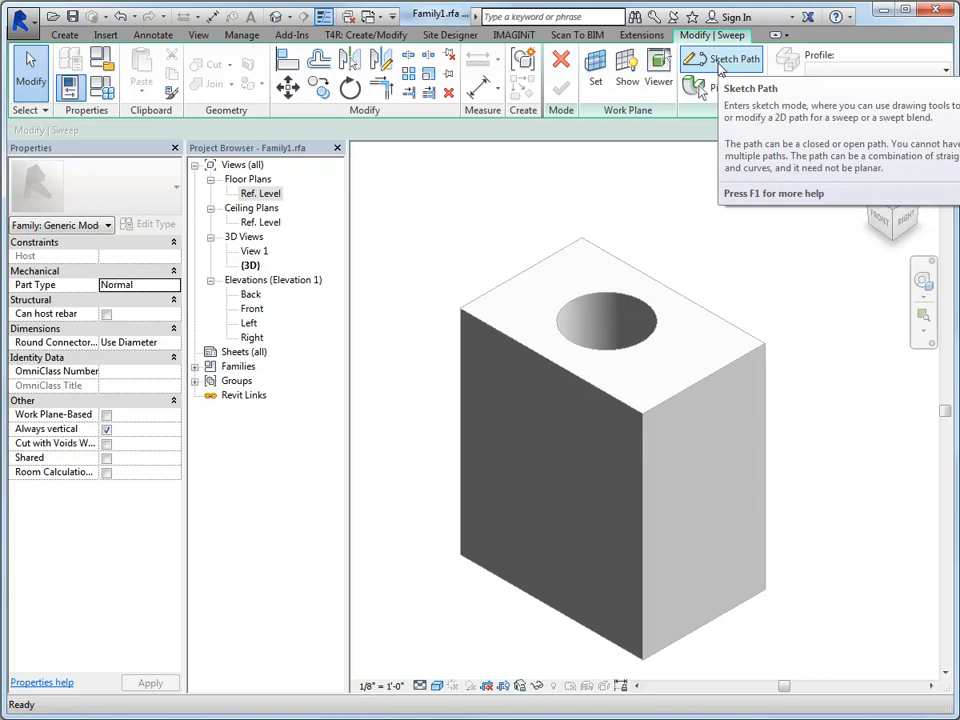
mouse_move(704, 88)
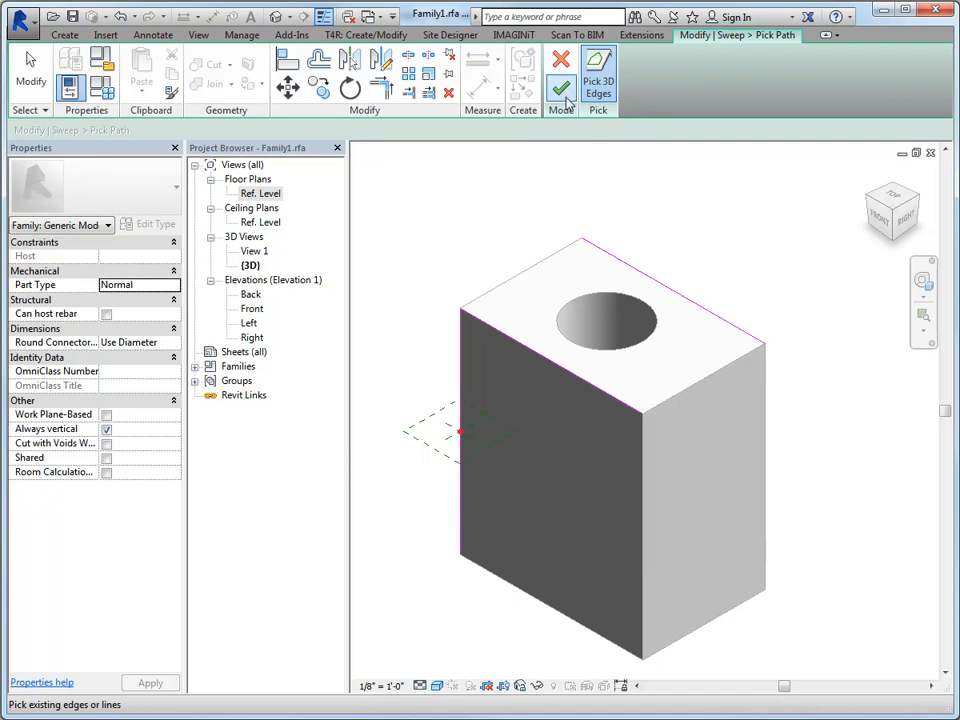
click(560, 88)
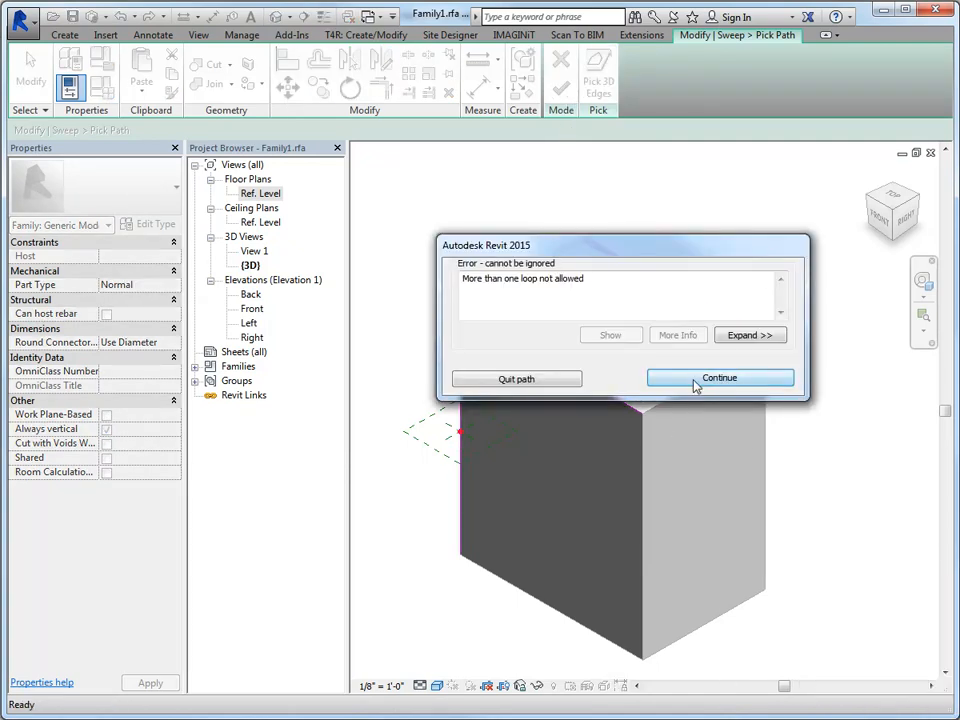
click(720, 376)
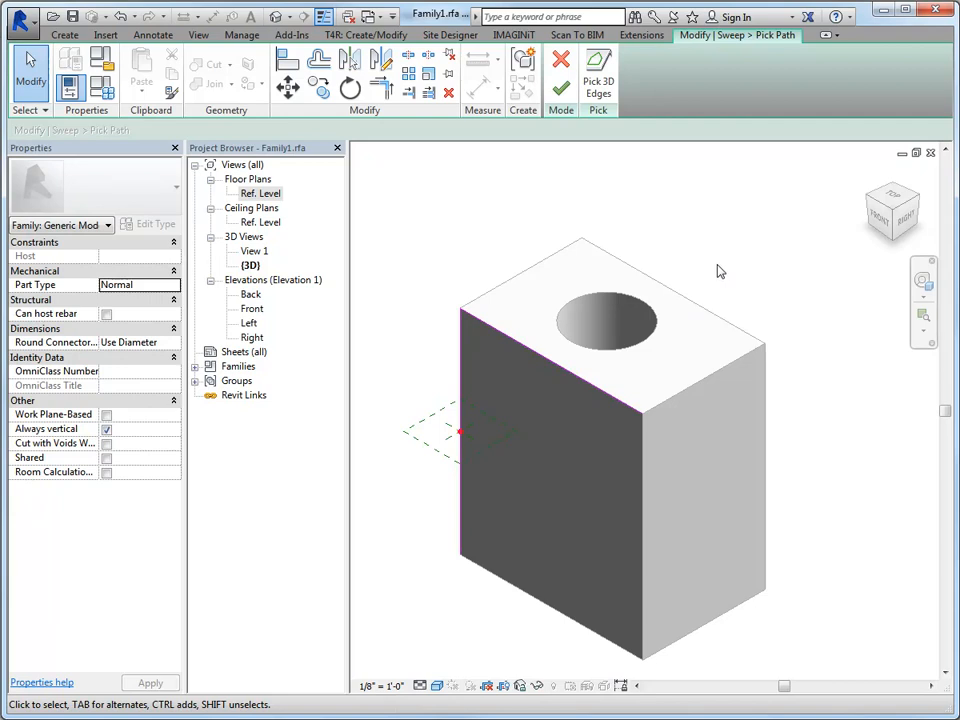
mouse_move(562, 88)
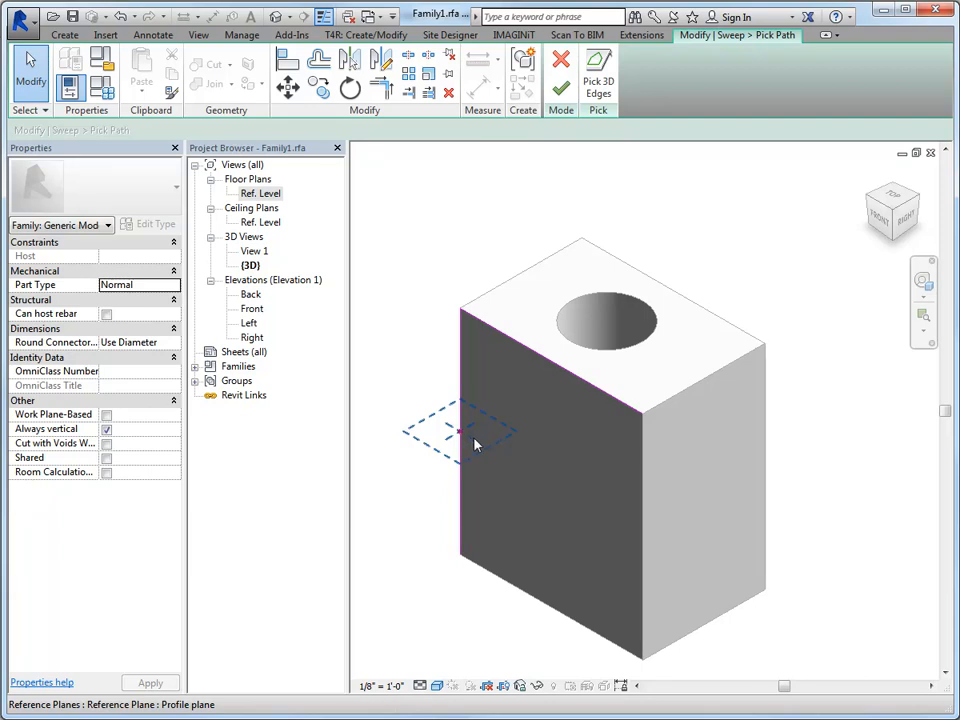
mouse_move(476, 444)
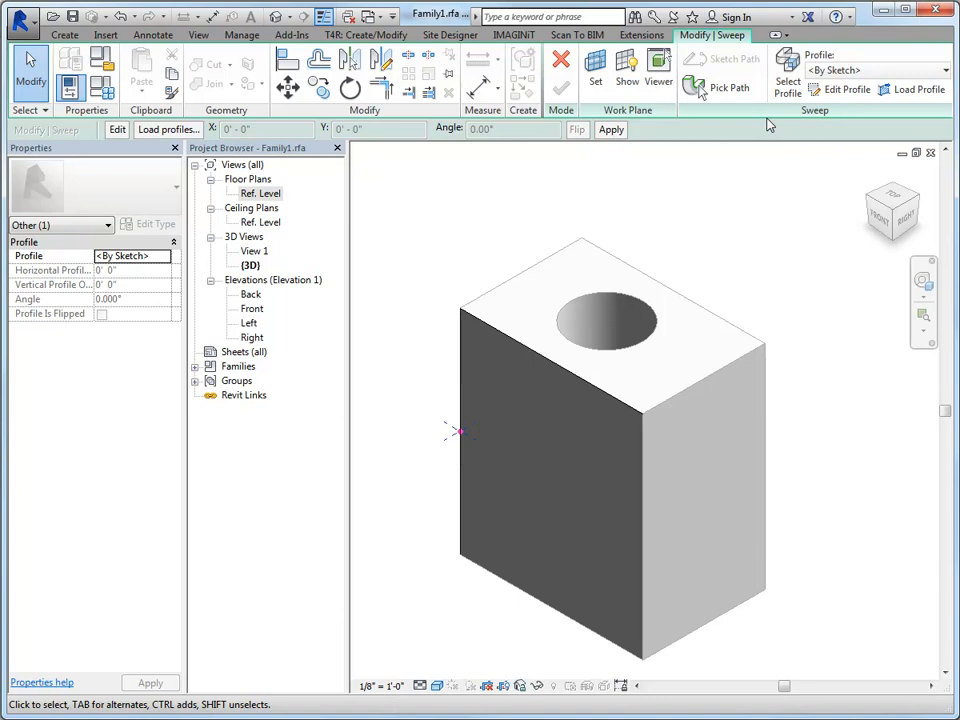
mouse_move(472, 460)
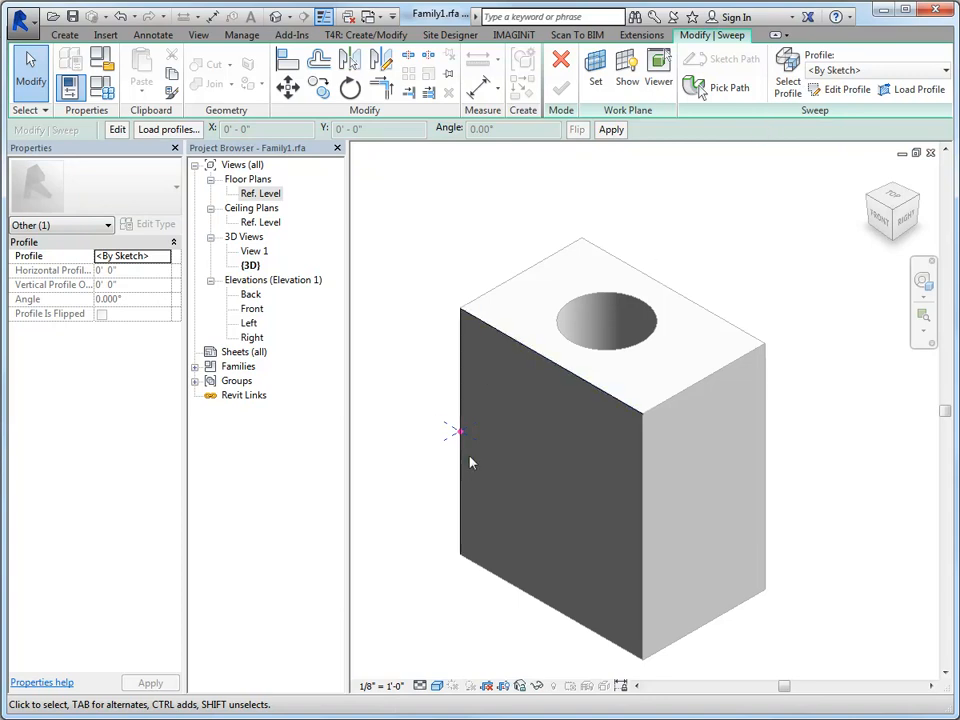
mouse_move(748, 208)
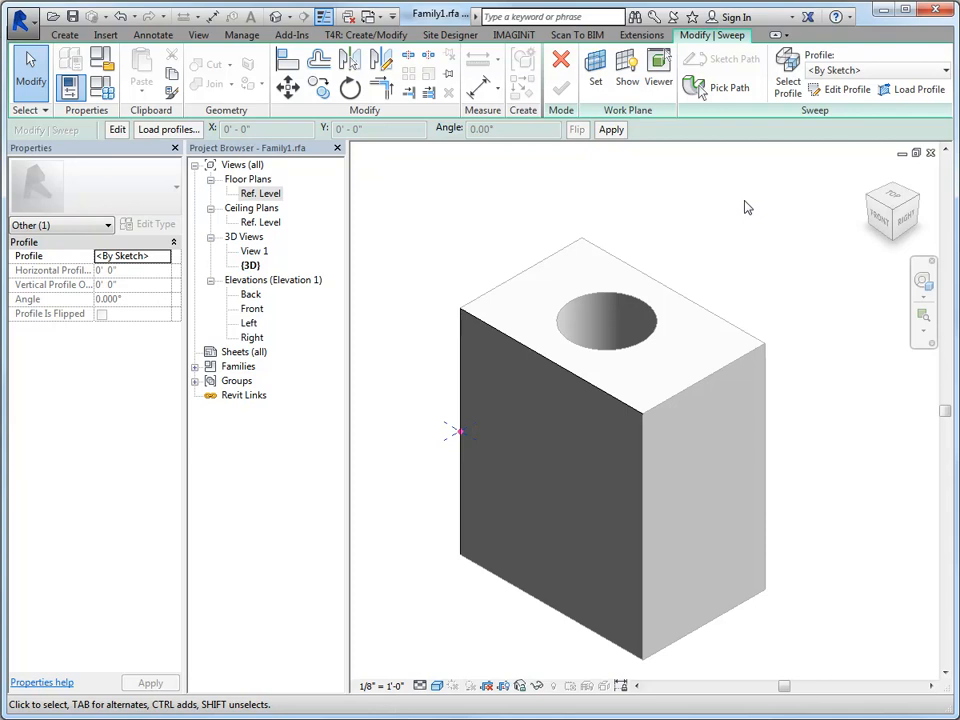
mouse_move(796, 170)
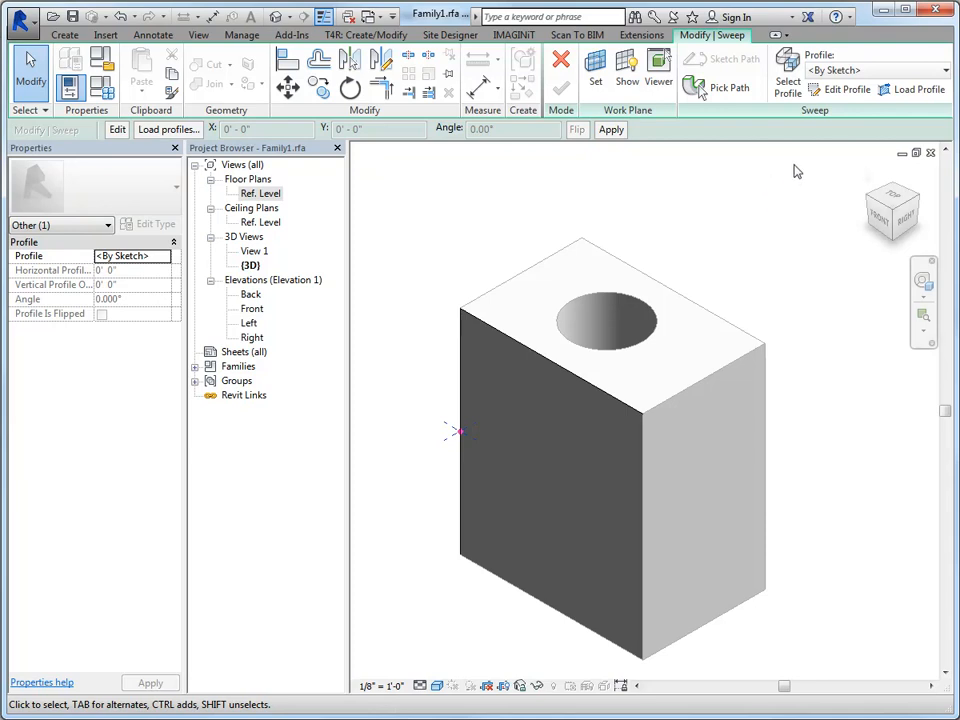
mouse_move(912, 88)
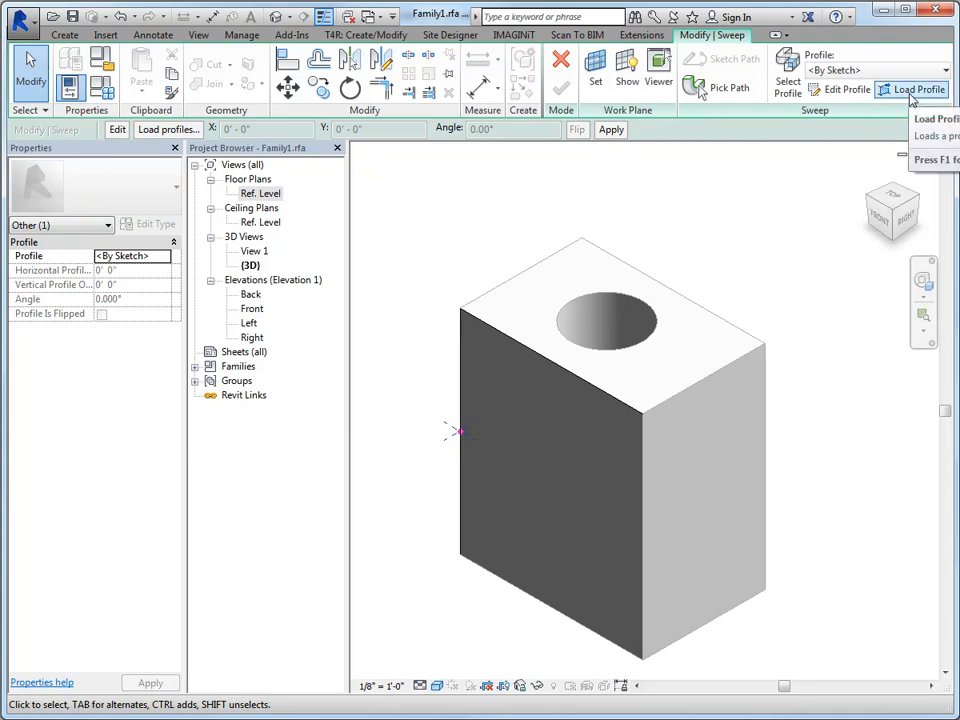
- Load a crown profile family from Profiles > Finish Carpentry for the sweep
click(916, 88)
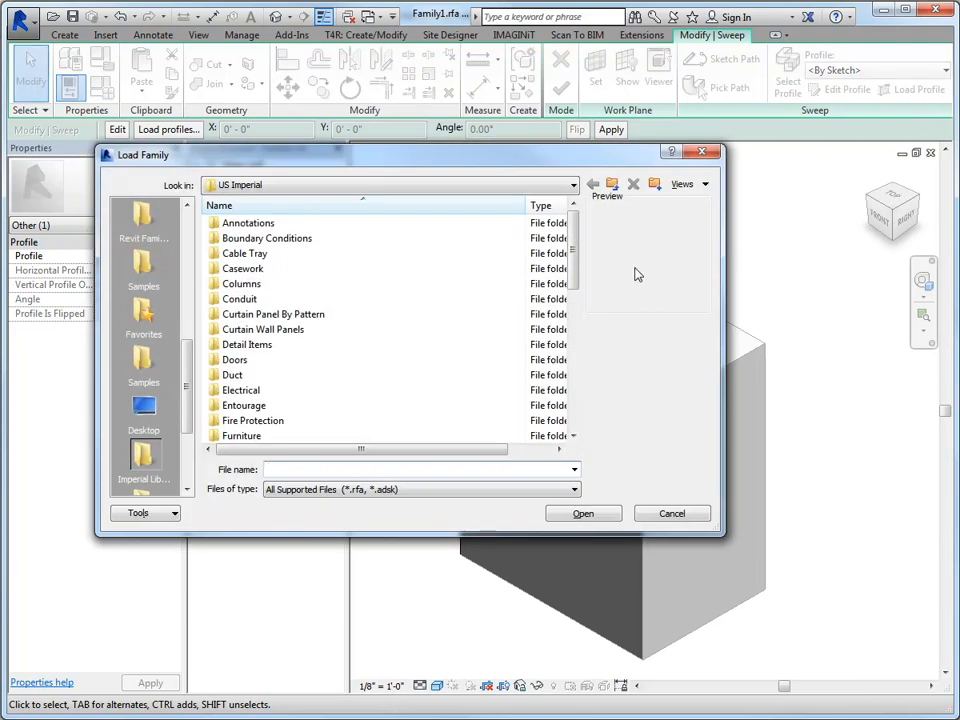
scroll(down, 3)
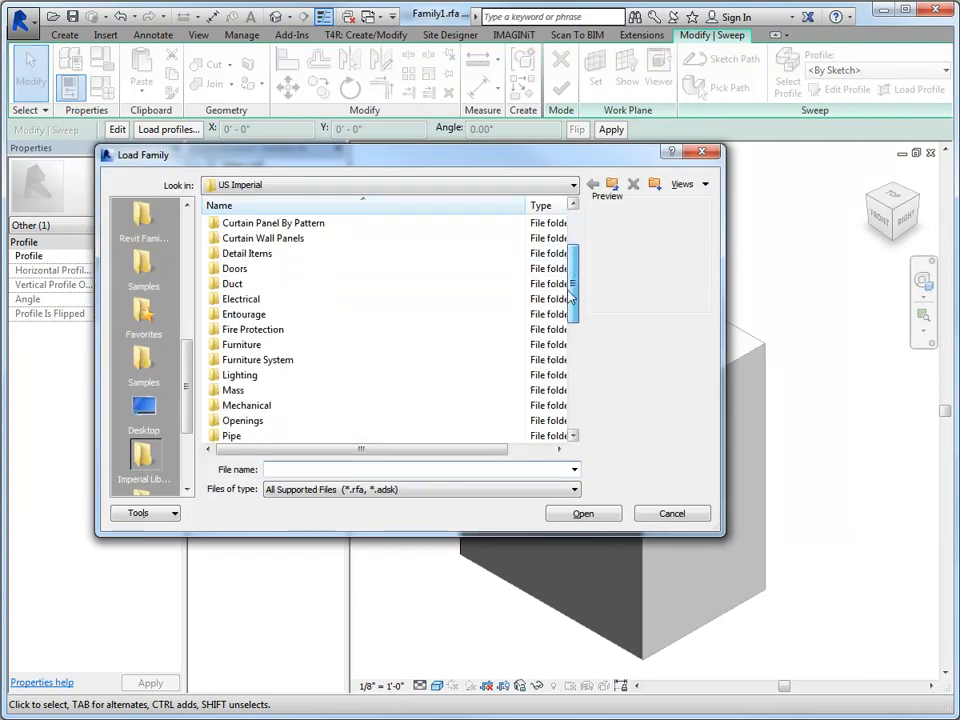
scroll(down, 3)
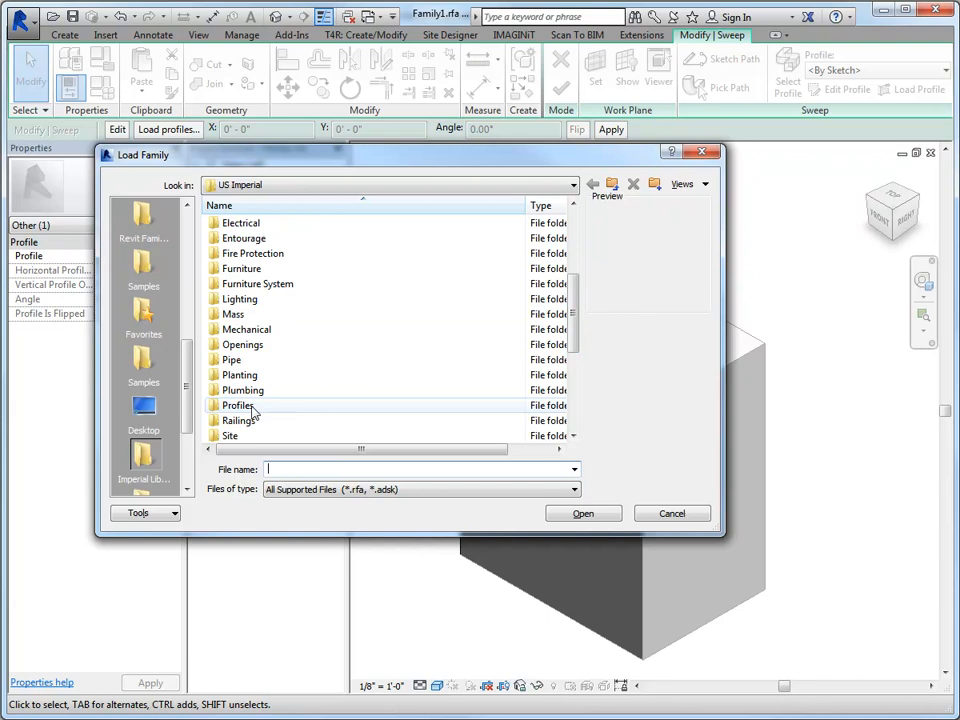
double_click(238, 404)
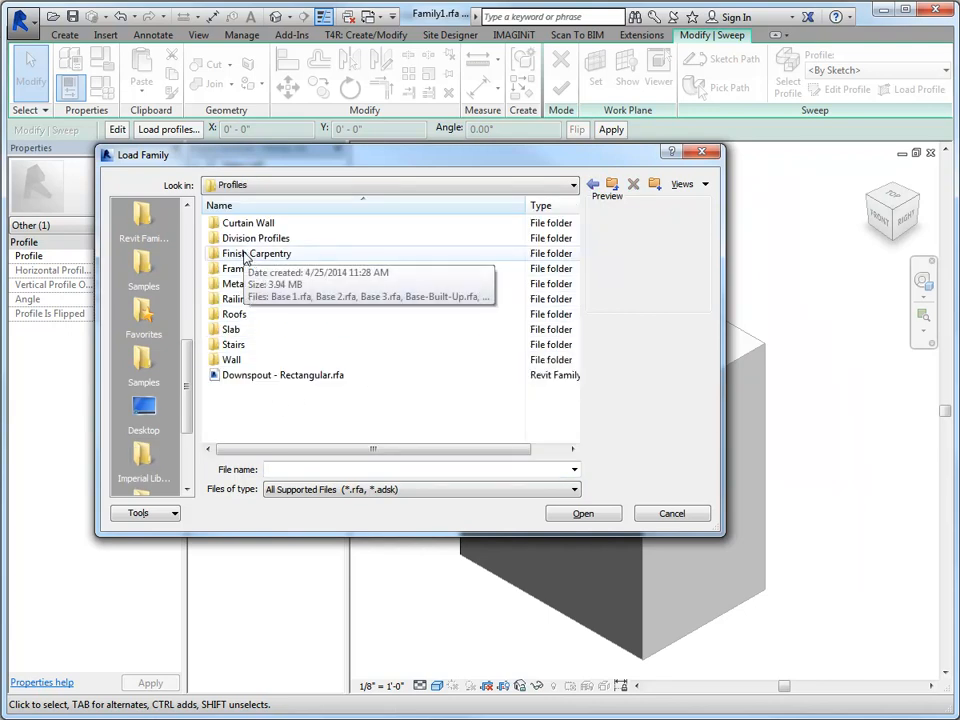
double_click(268, 252)
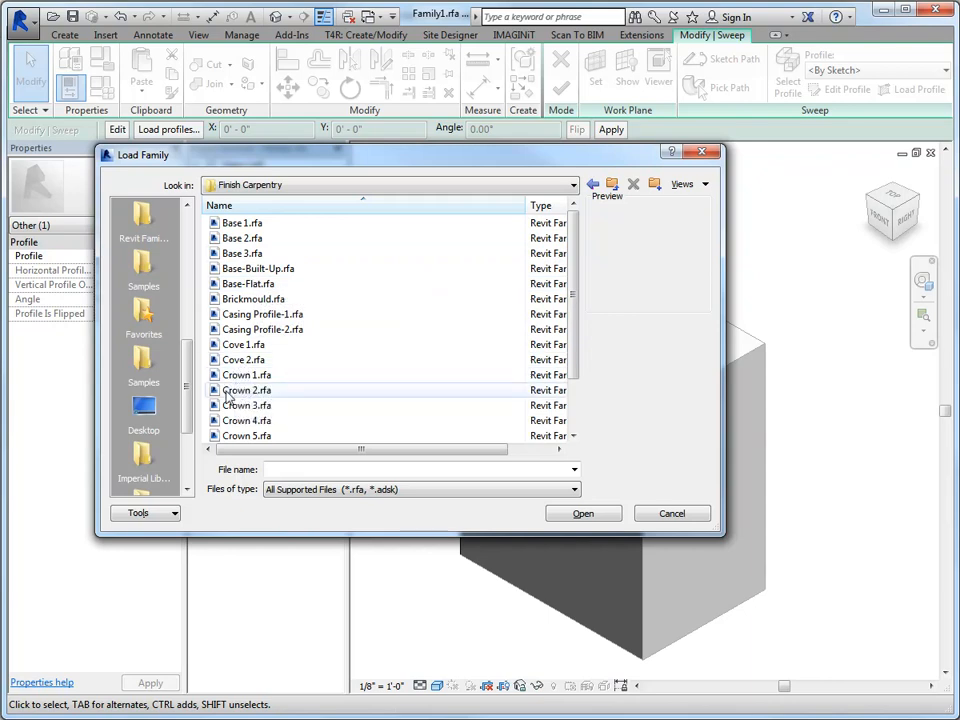
click(246, 376)
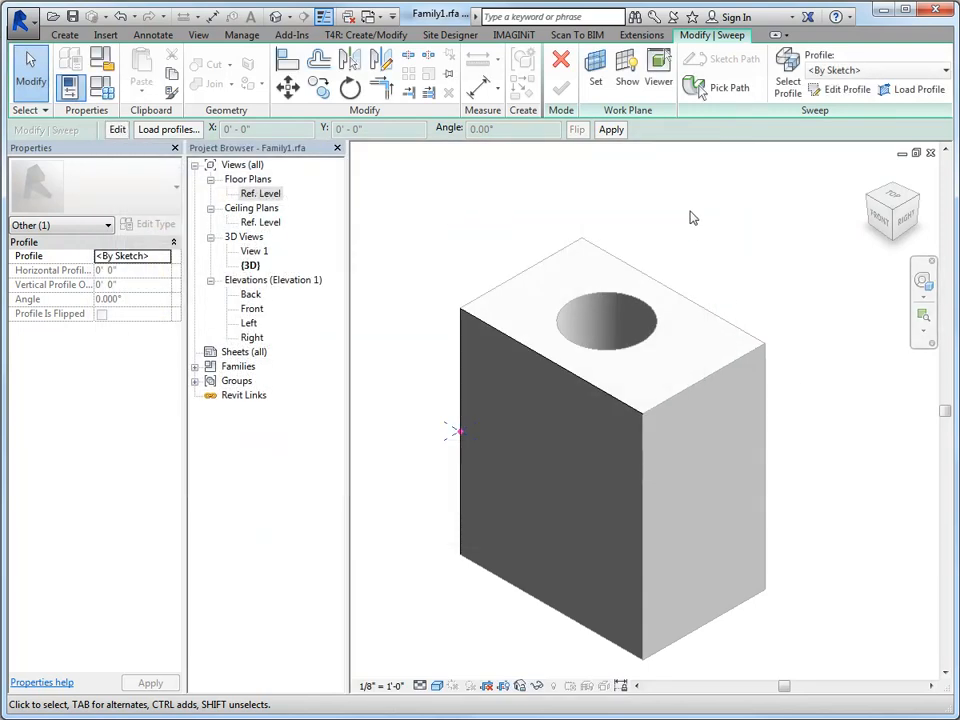
mouse_move(710, 144)
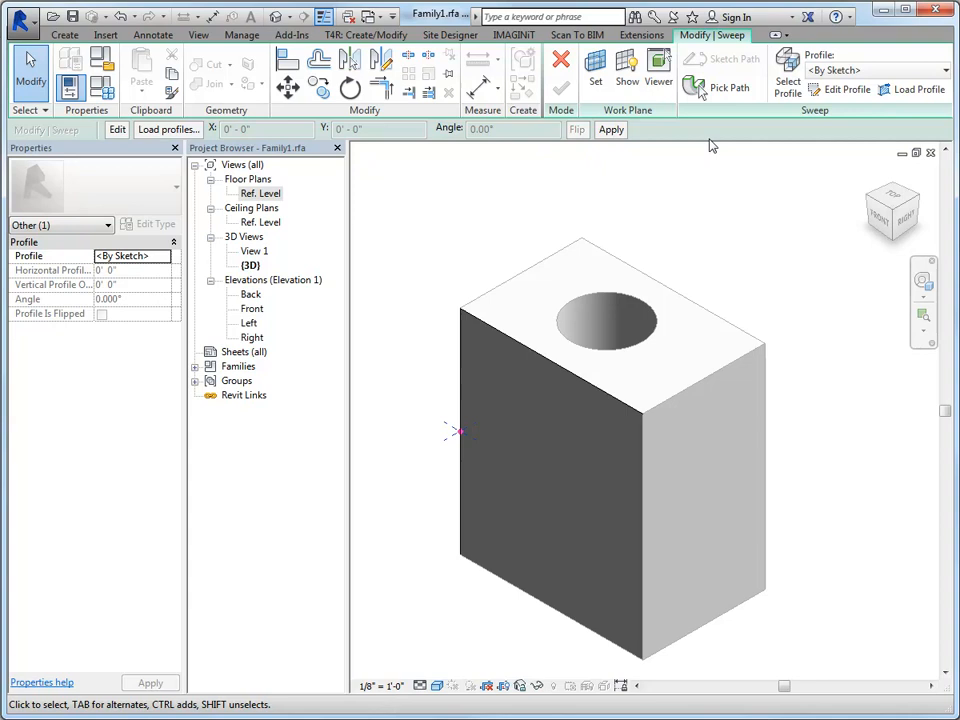
- Use the Crown profile as the sweep's cross-section at a 45° angle and finish the sweep
click(940, 70)
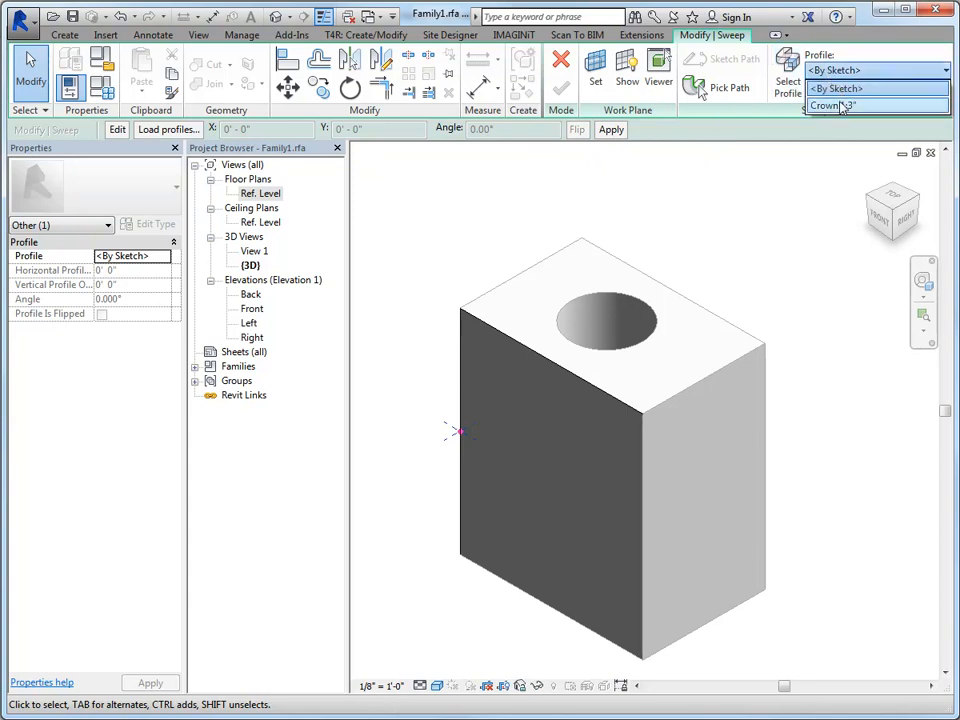
click(836, 106)
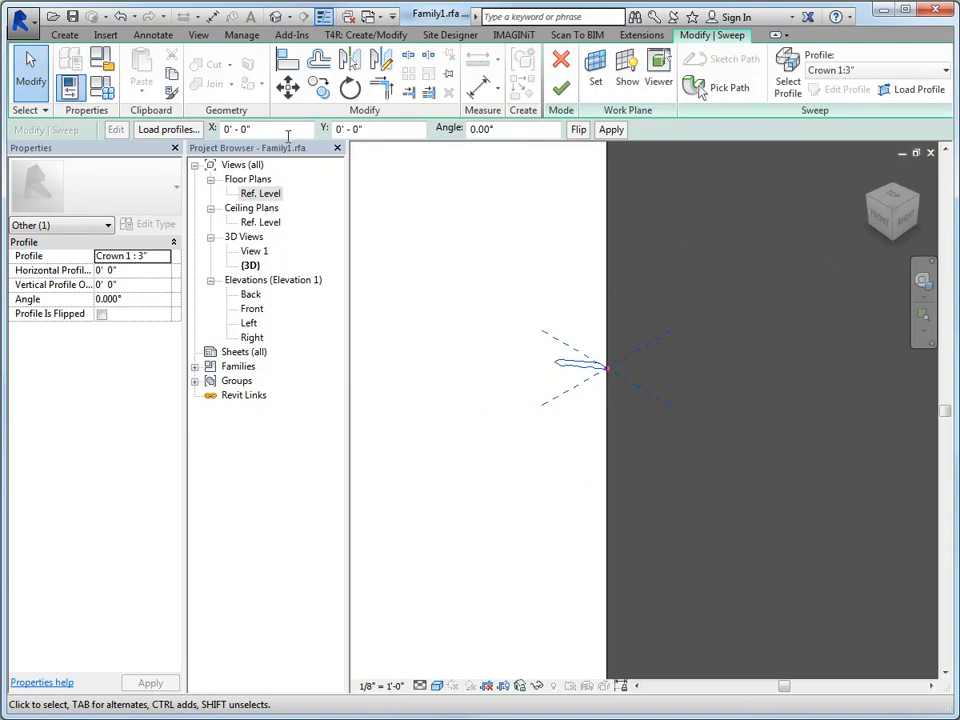
click(578, 130)
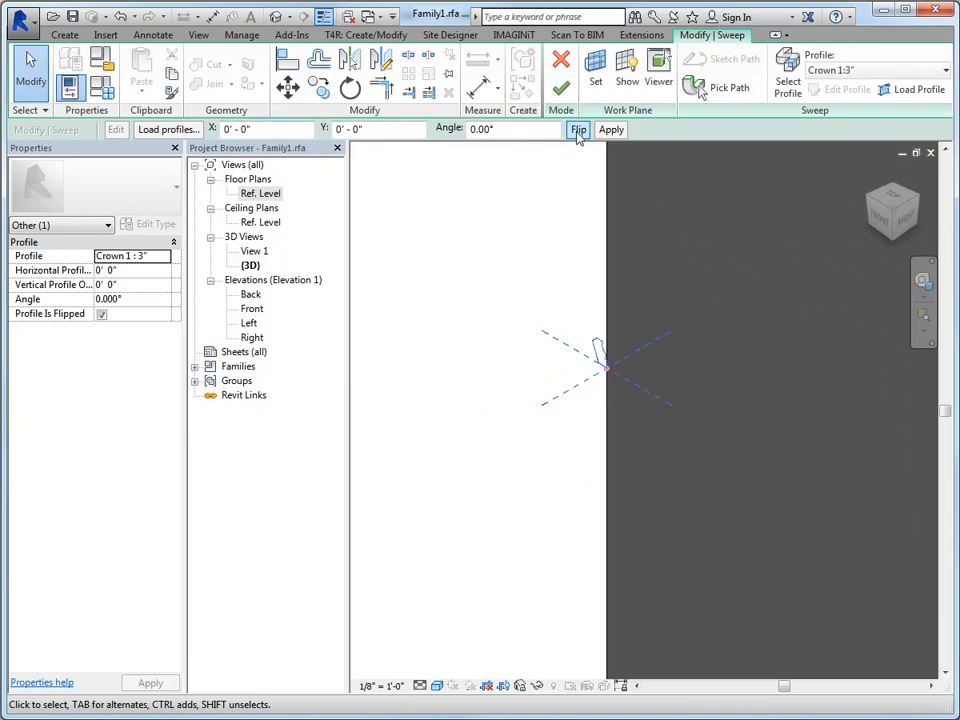
click(576, 130)
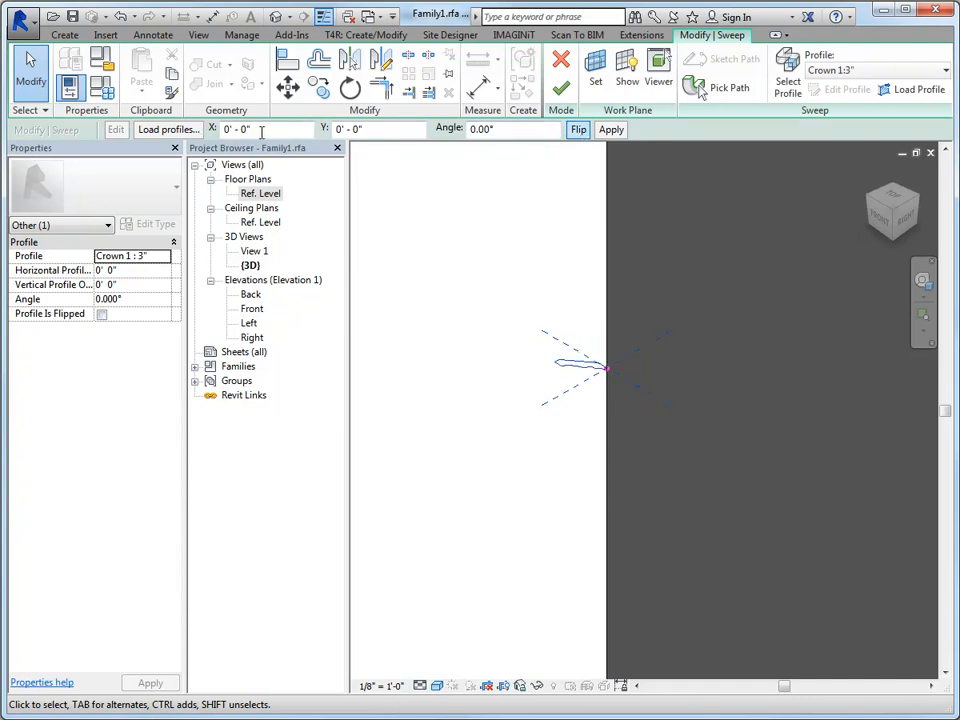
click(510, 128)
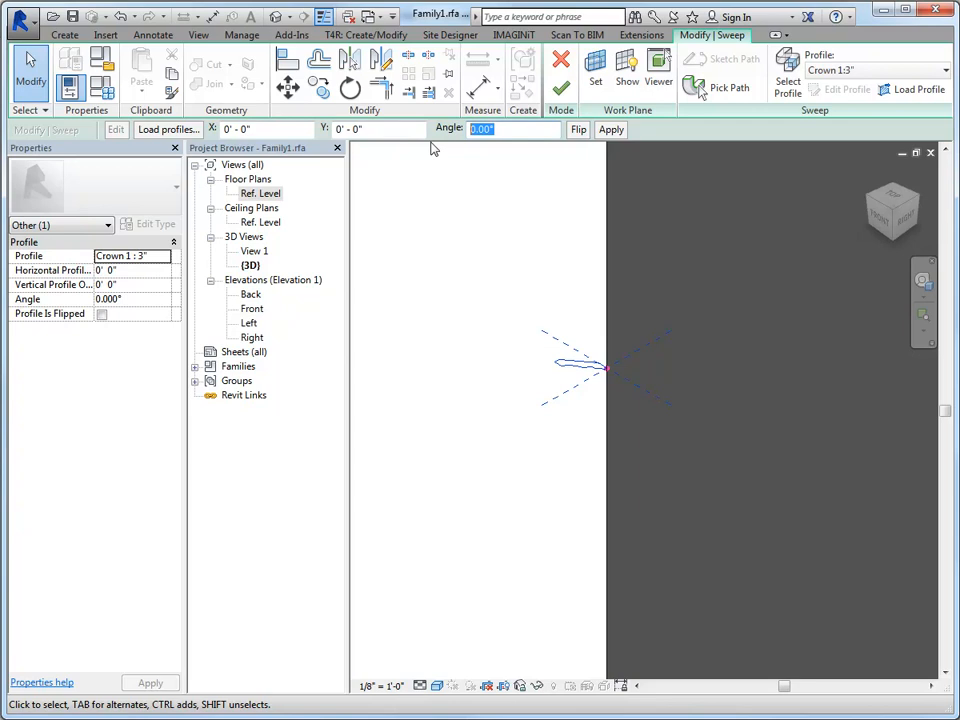
text(45)
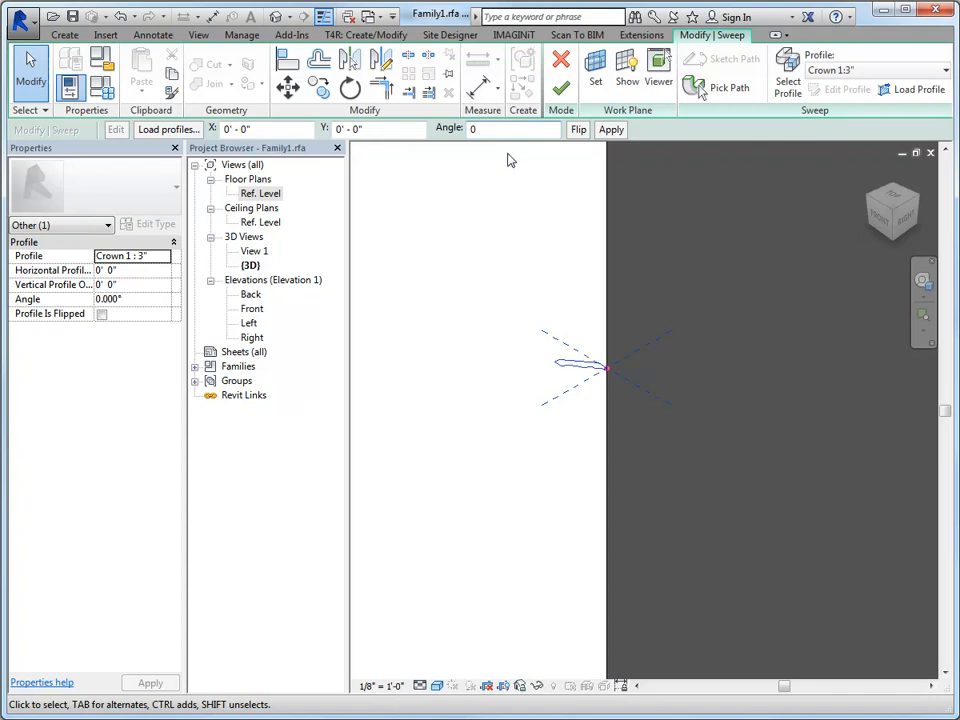
click(560, 88)
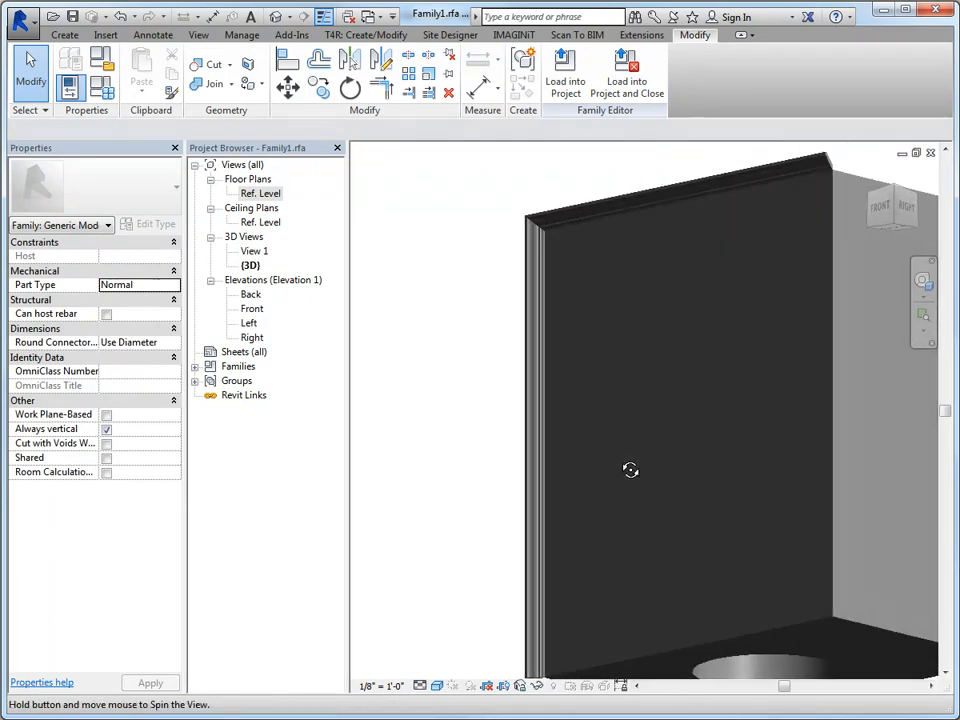
drag(630, 470, 472, 512)
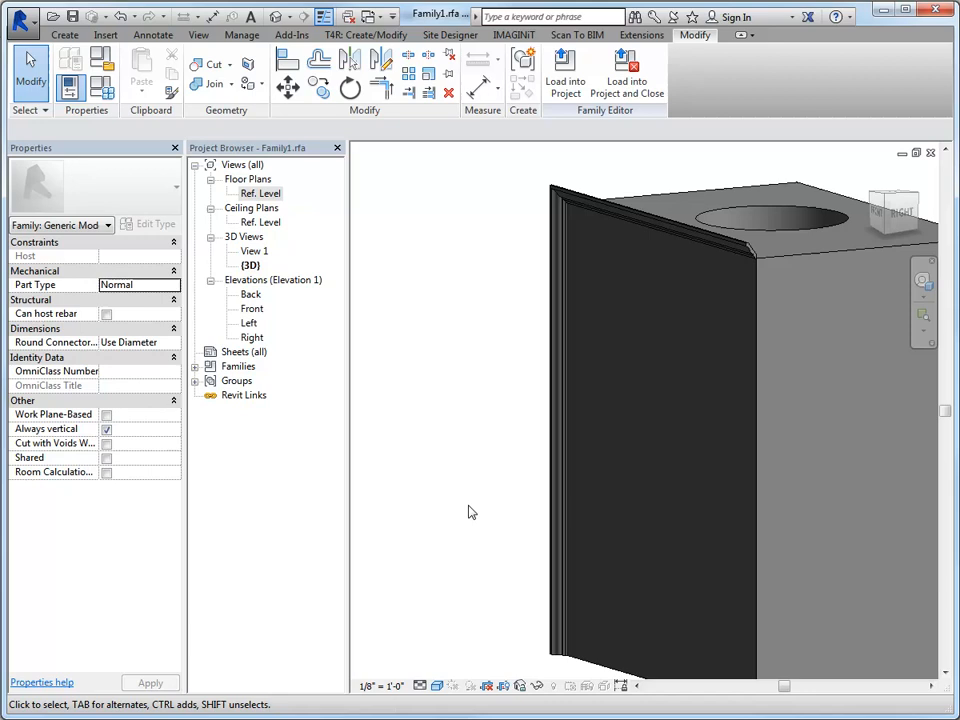
mouse_move(456, 520)
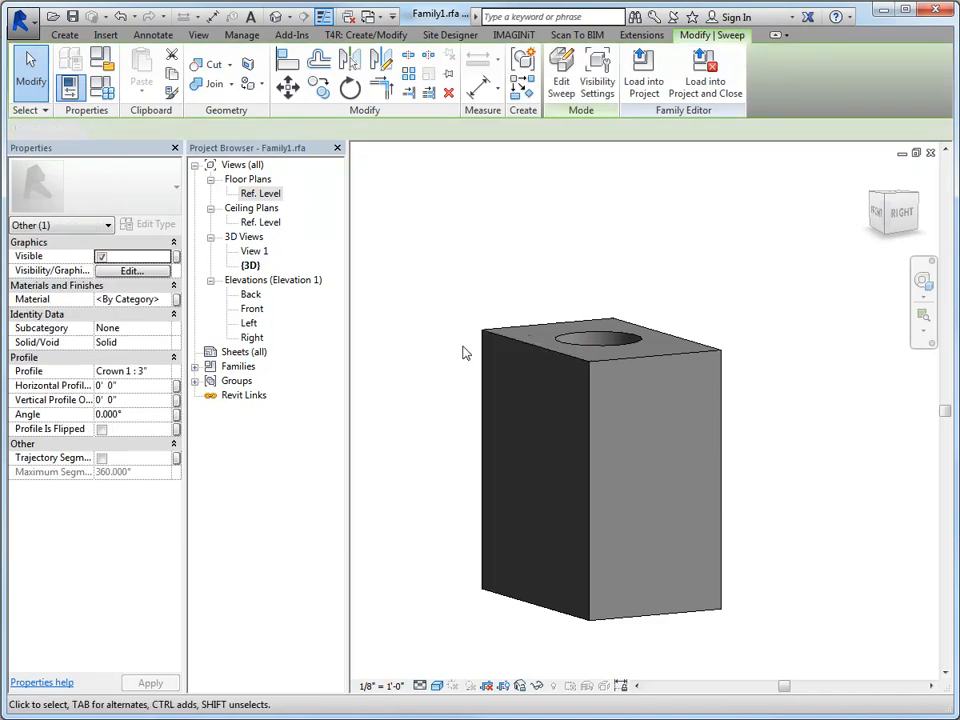
click(64, 34)
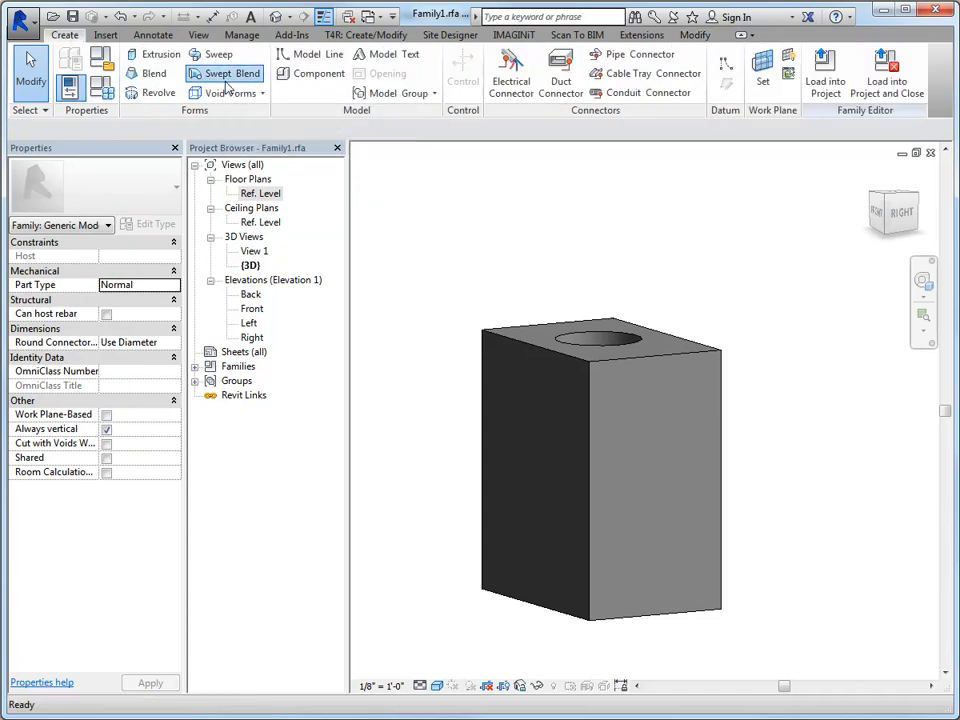
- Start a swept blend and pick the box's front vertical edge as its path
click(232, 72)
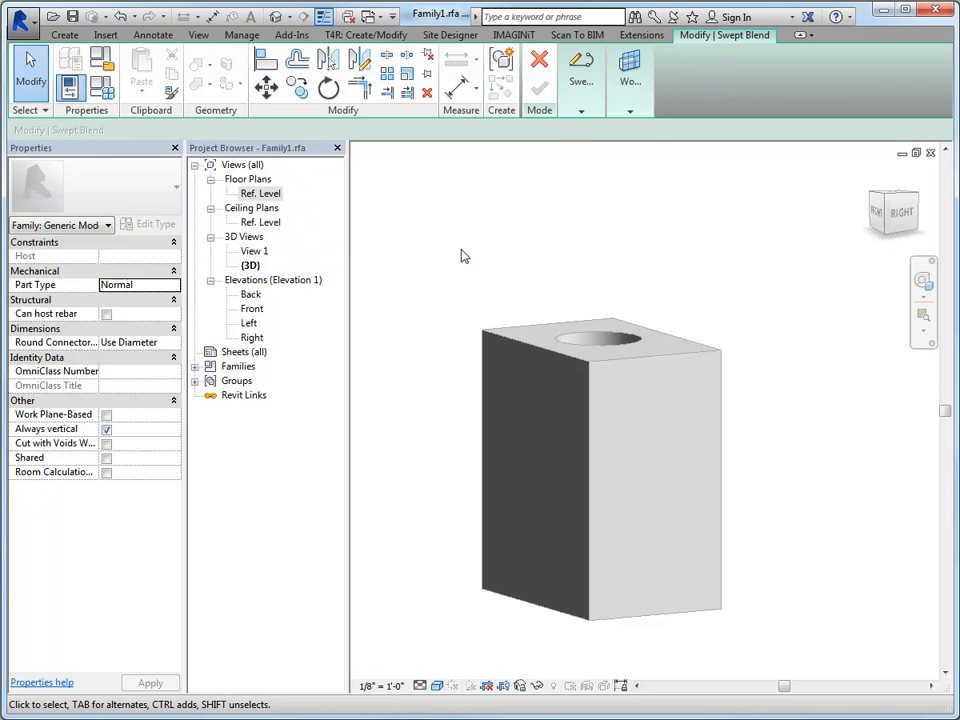
mouse_move(488, 434)
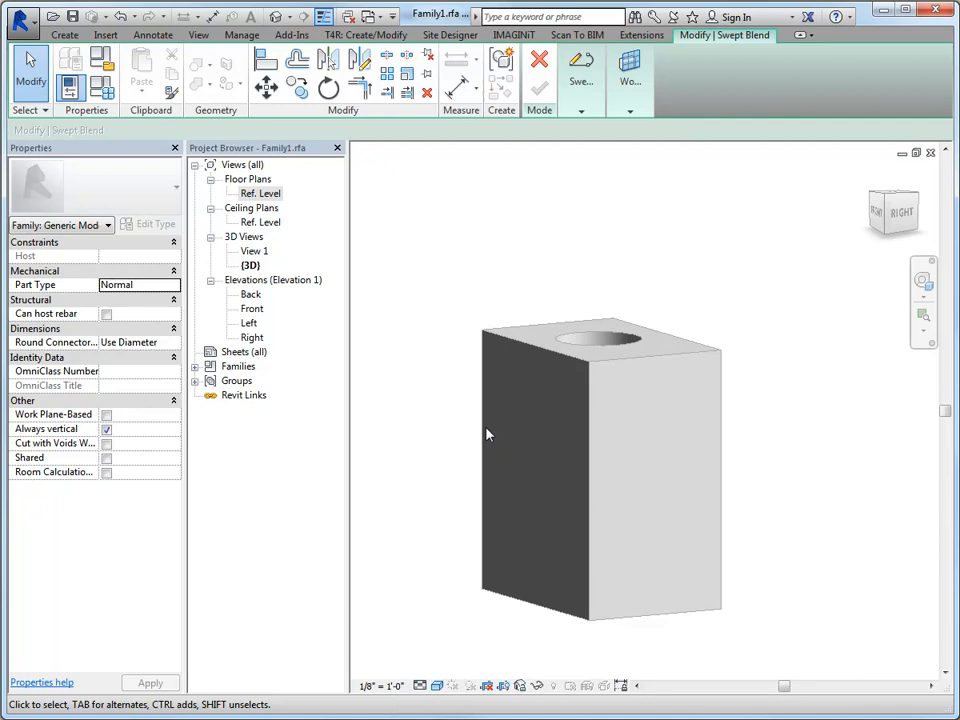
click(580, 64)
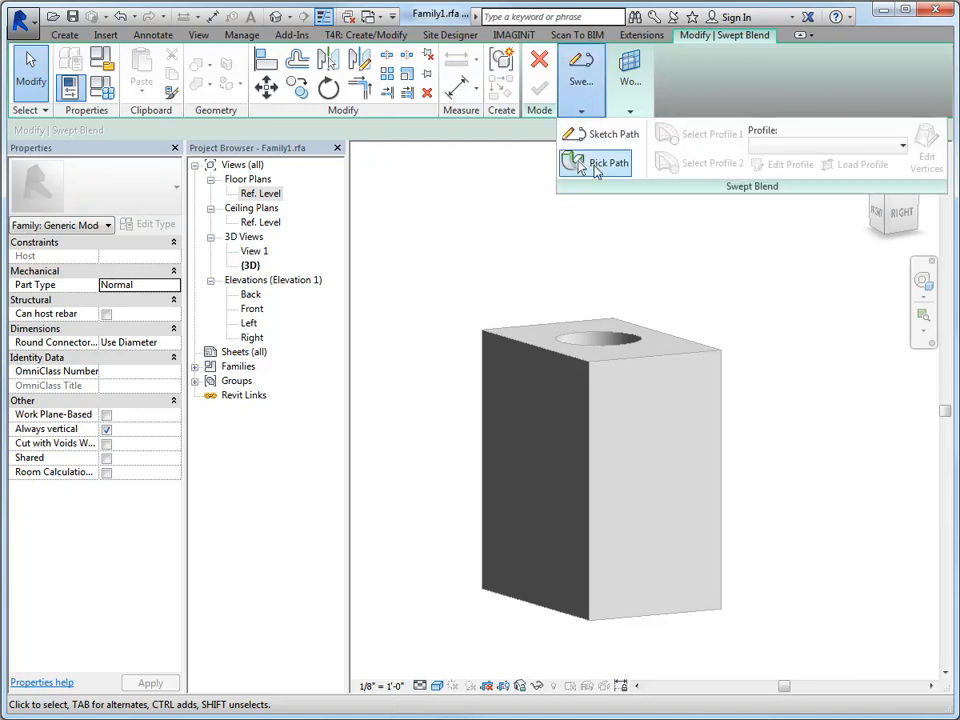
click(596, 162)
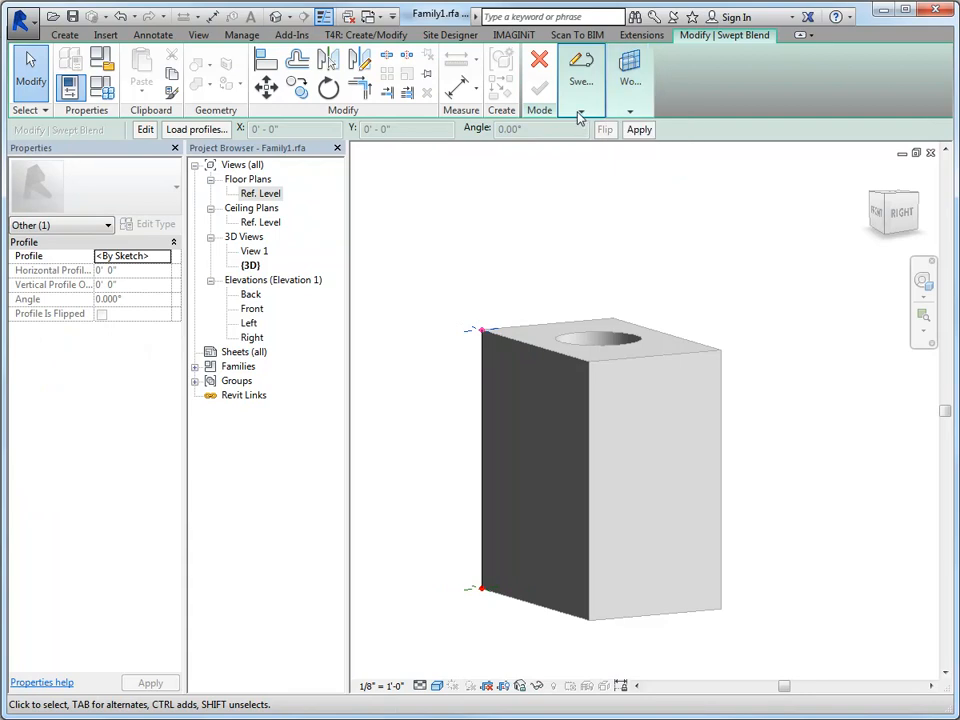
mouse_move(712, 136)
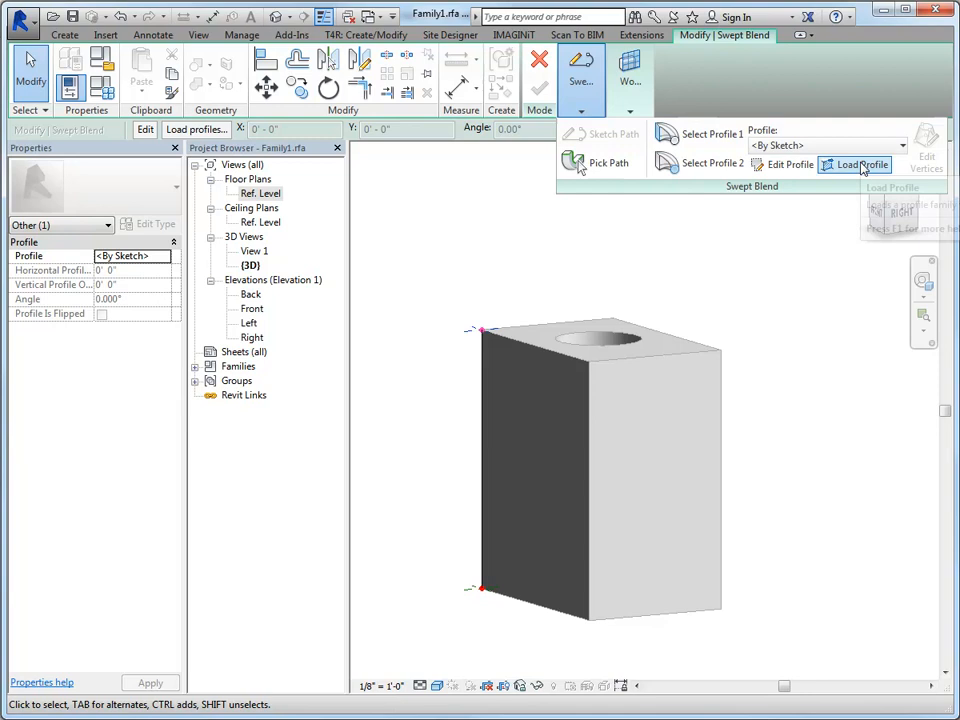
- Load a crown profile from the Profiles library and assign it to the blend's end profiles
click(862, 164)
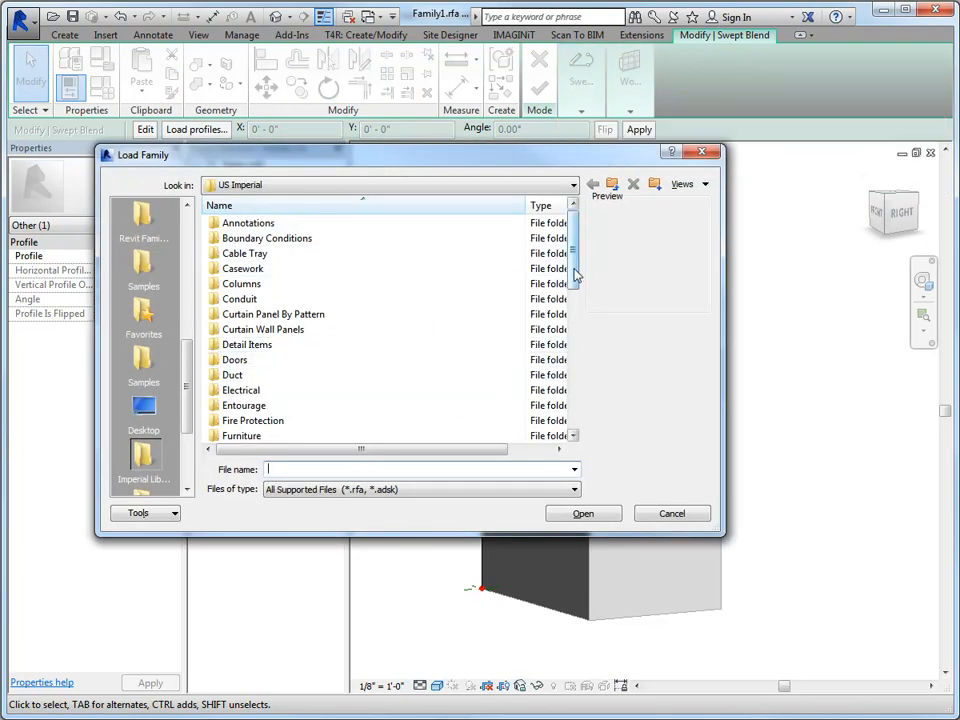
scroll(down, 3)
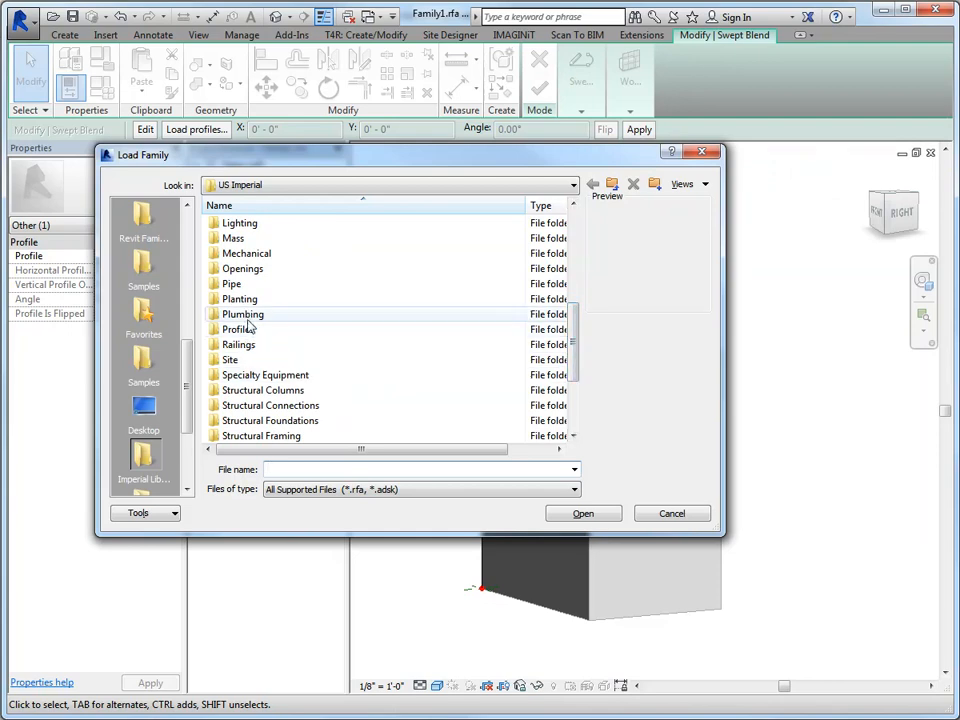
double_click(240, 328)
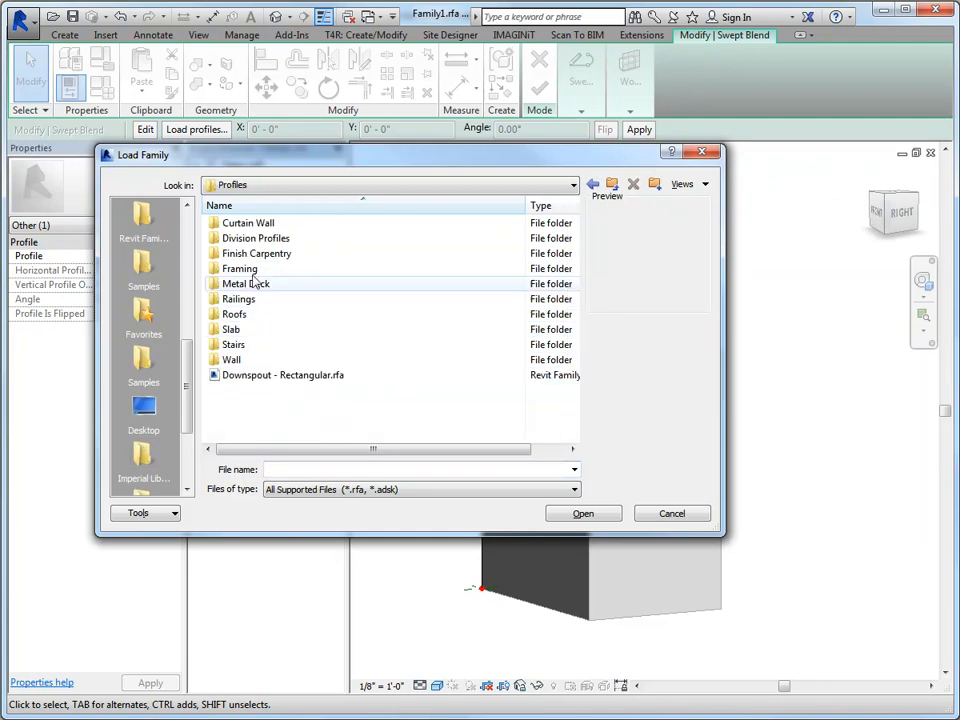
double_click(256, 252)
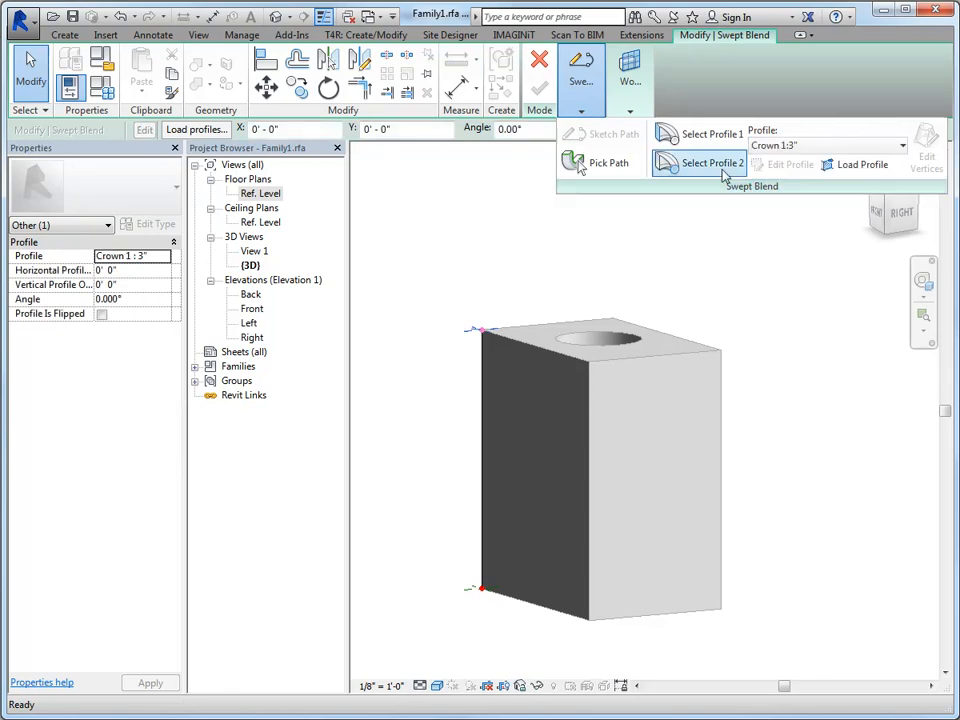
click(708, 164)
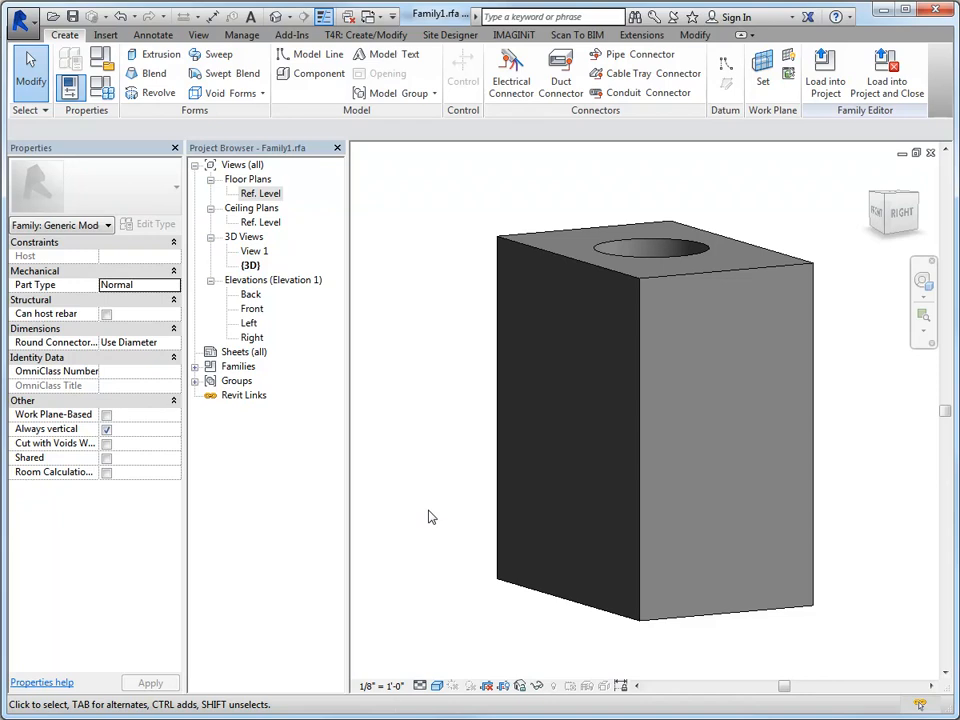
mouse_move(576, 374)
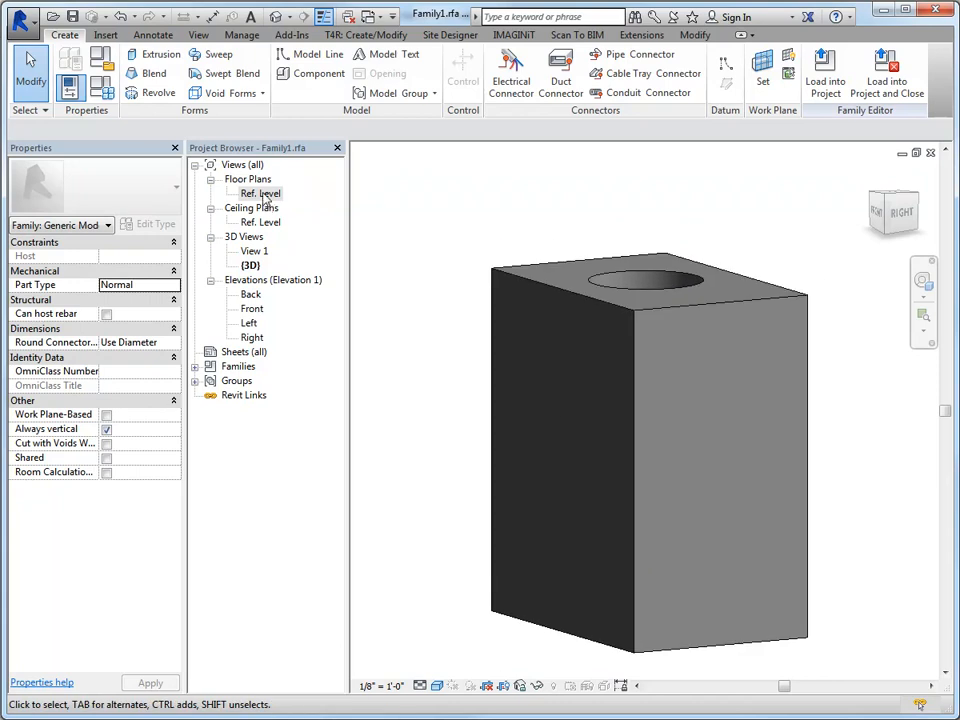
- In the Ref. Level plan, start a blend and sketch its base as a polygon
double_click(260, 192)
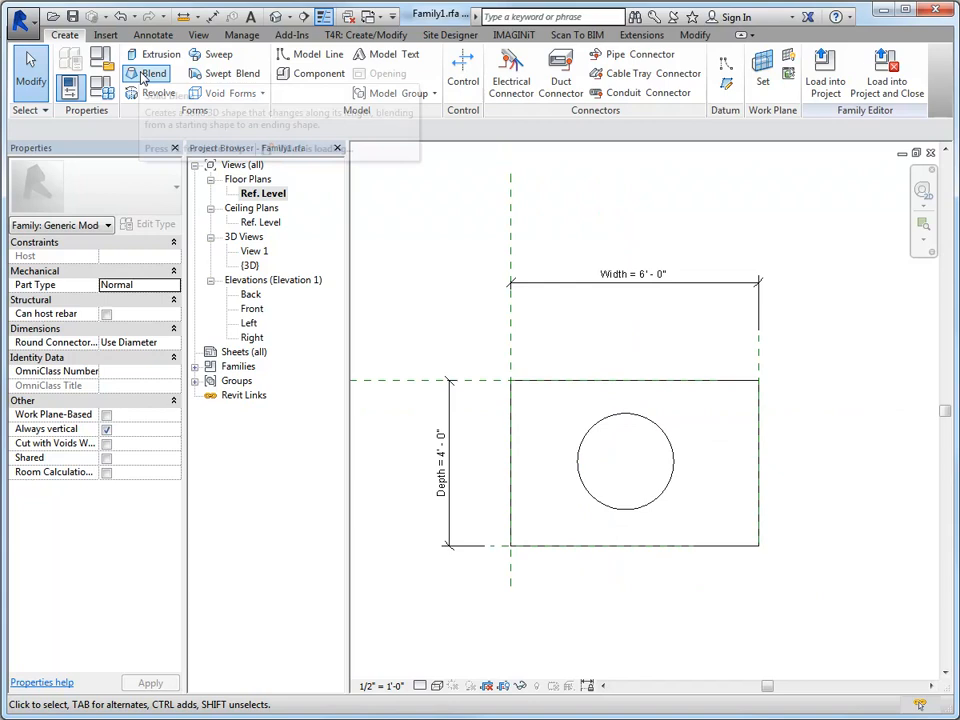
click(148, 72)
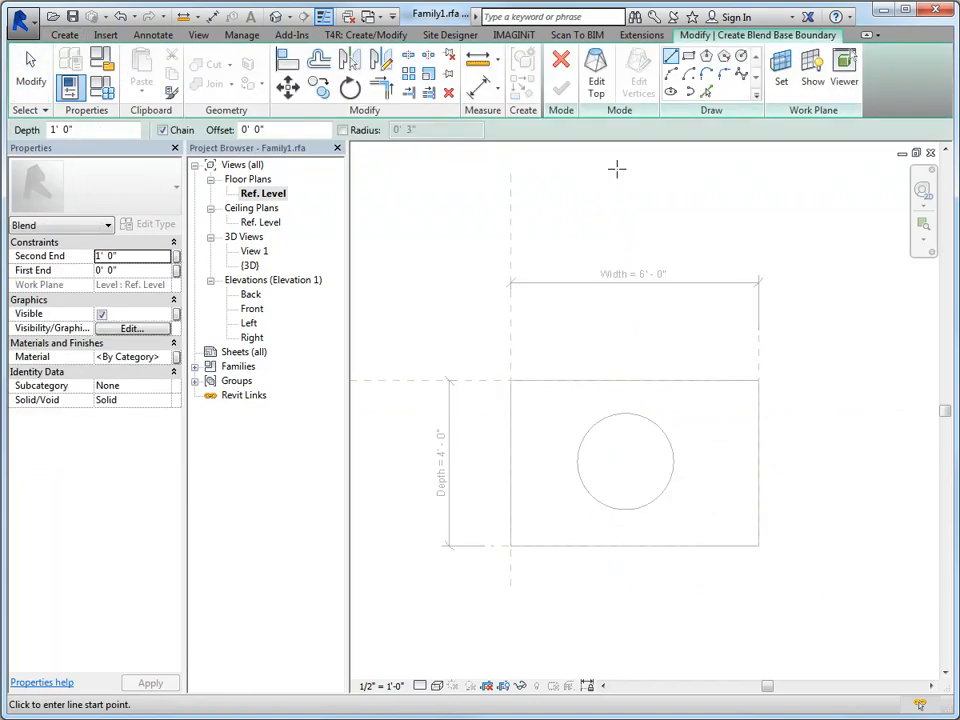
mouse_move(596, 72)
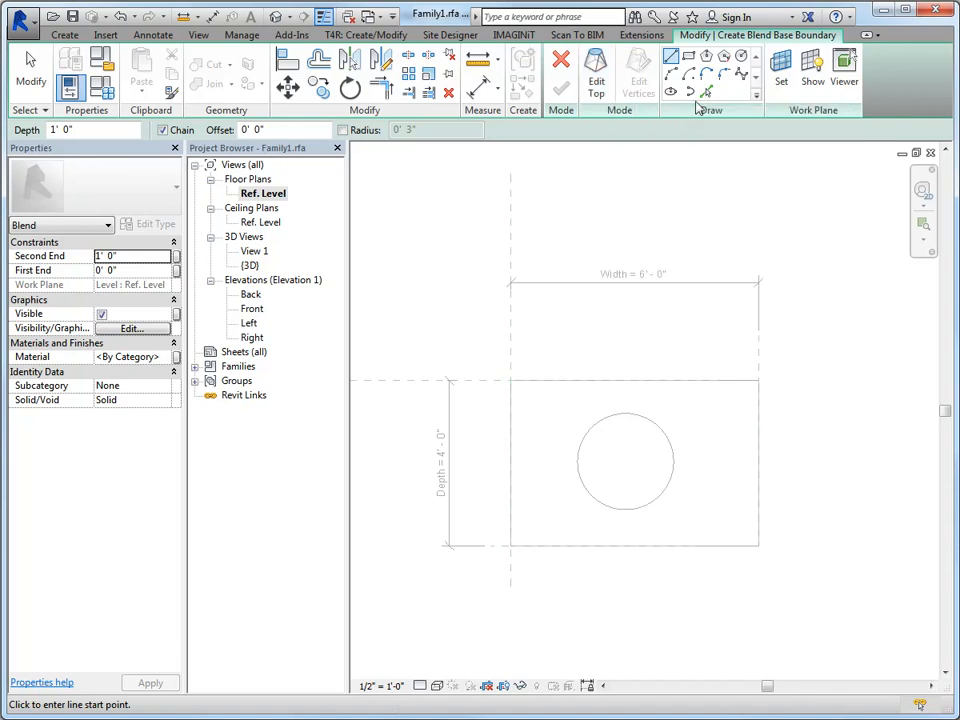
mouse_move(740, 58)
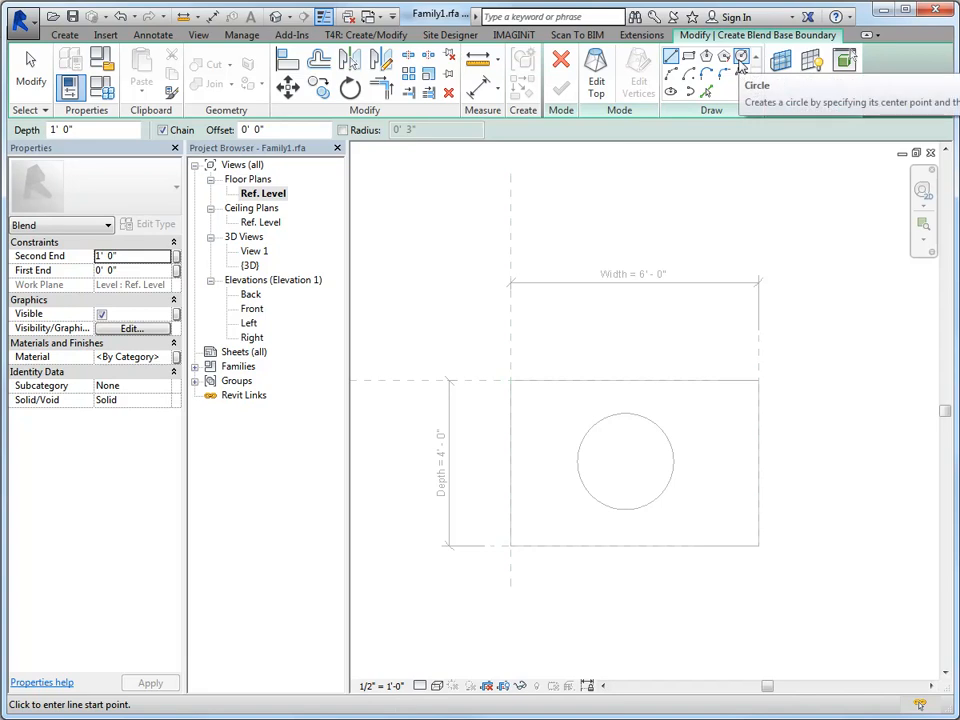
click(704, 58)
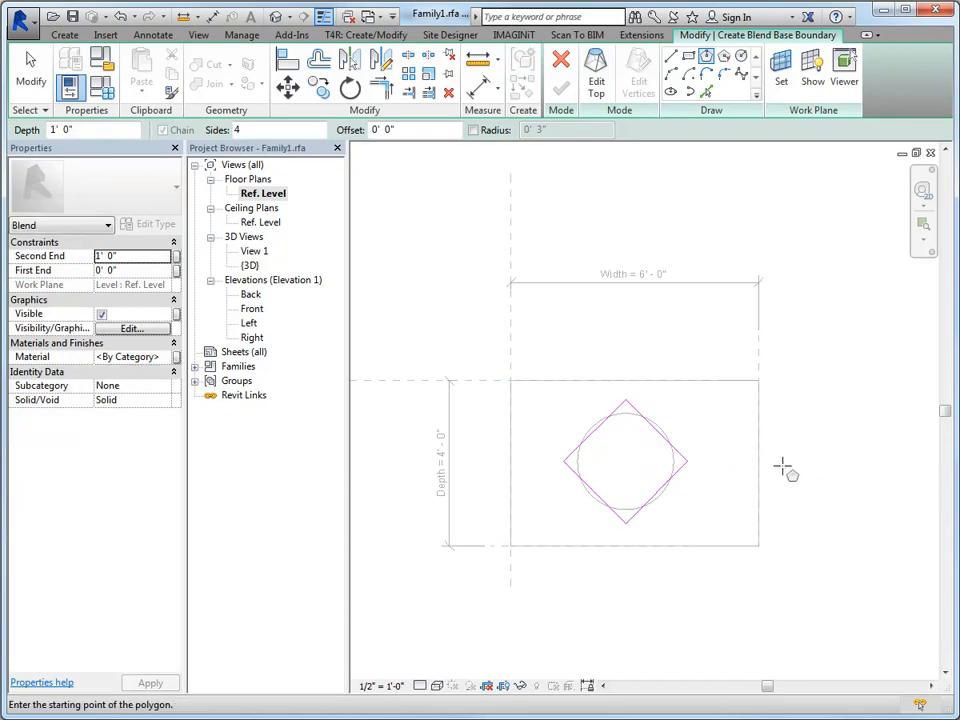
mouse_move(596, 70)
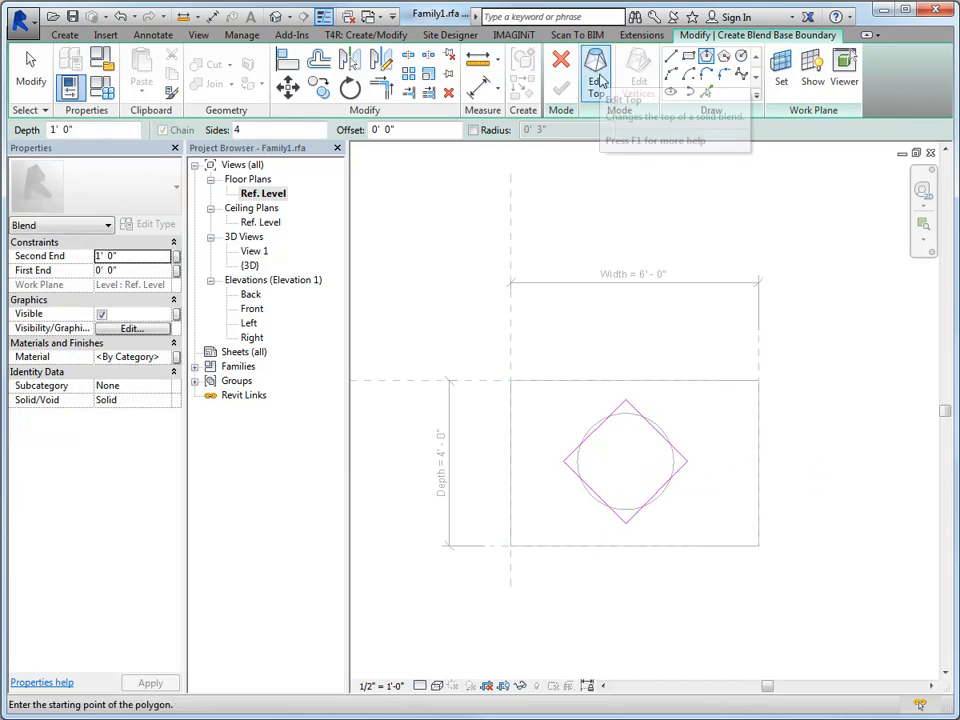
- Sketch the blend's 5-sided top shape and finish the blend
click(596, 70)
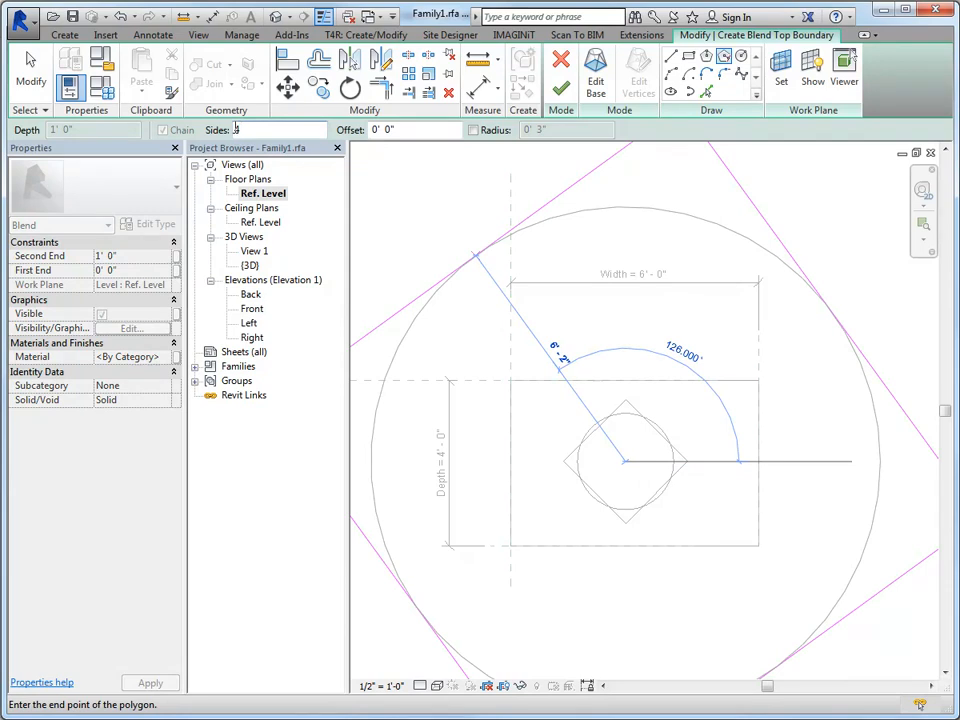
text(5)
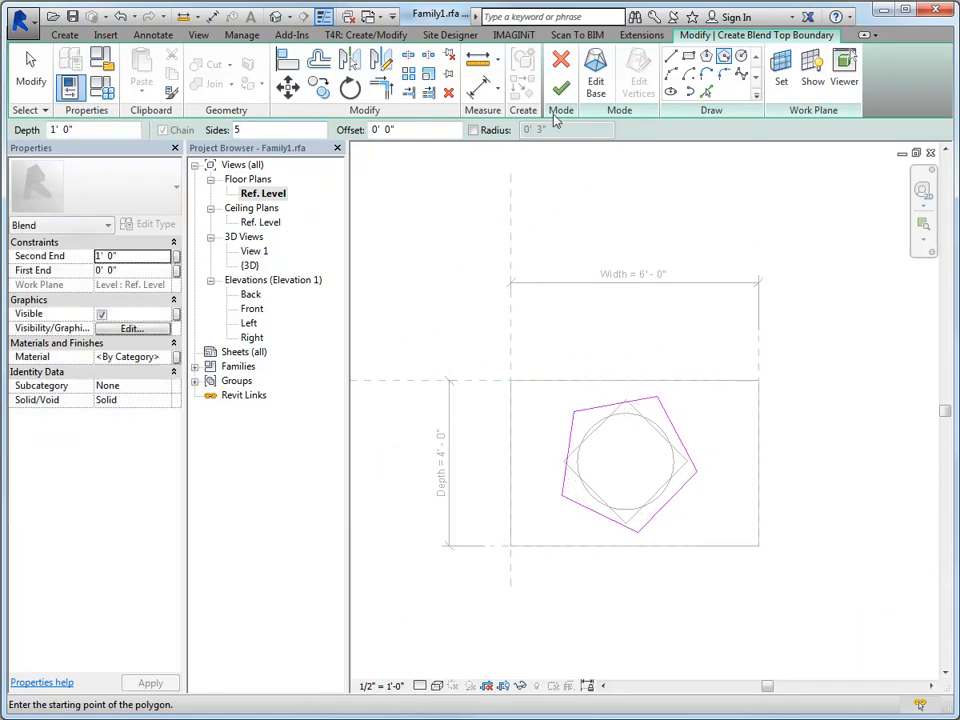
click(560, 62)
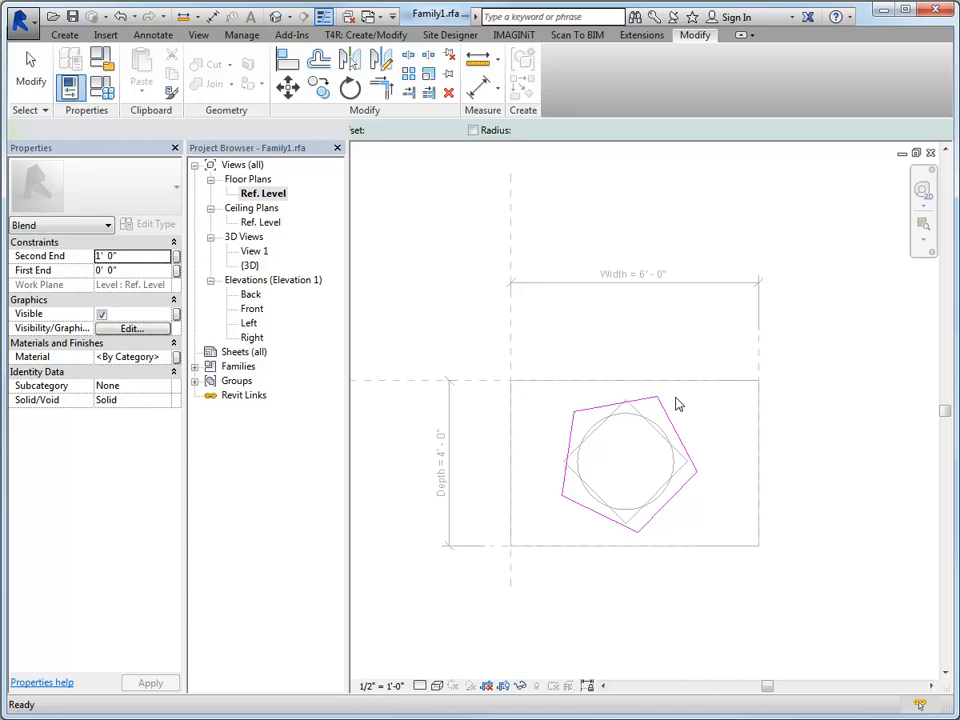
click(630, 464)
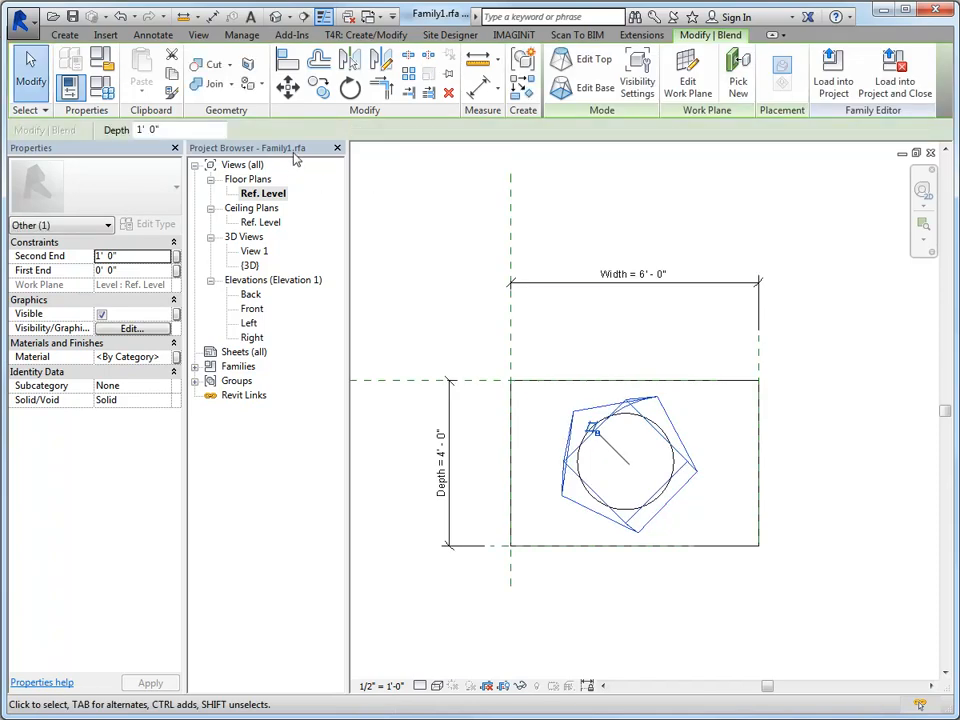
mouse_move(292, 160)
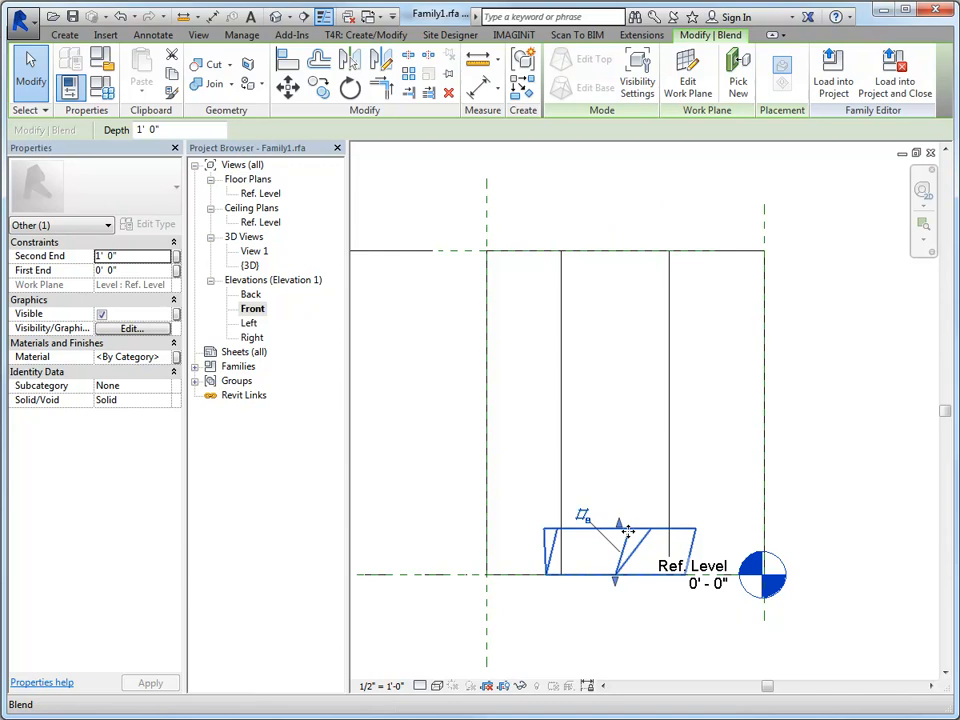
- In the Front elevation, drag the blend up onto the top of the box and check it in 3D
drag(616, 530, 620, 164)
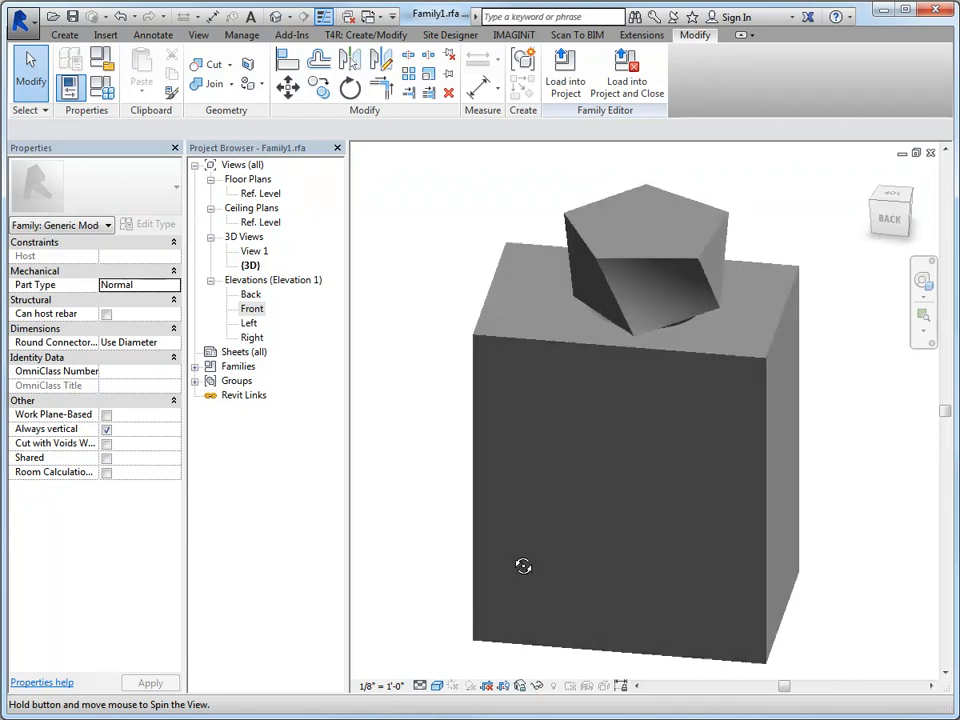
drag(524, 568, 808, 528)
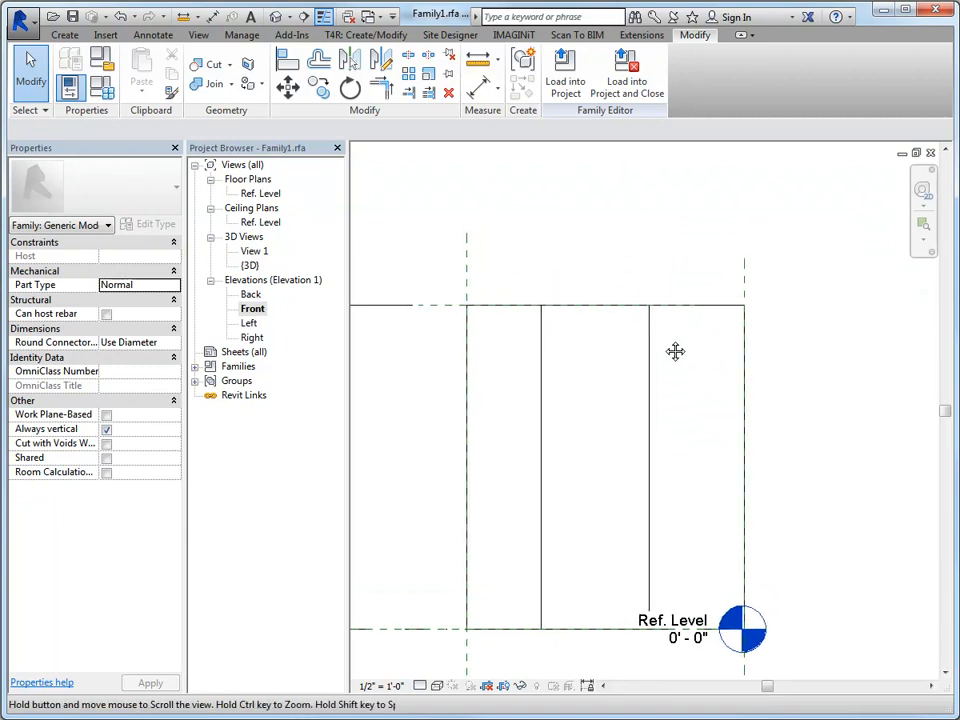
- Start a revolve and draw its vertical axis line above the box
click(64, 34)
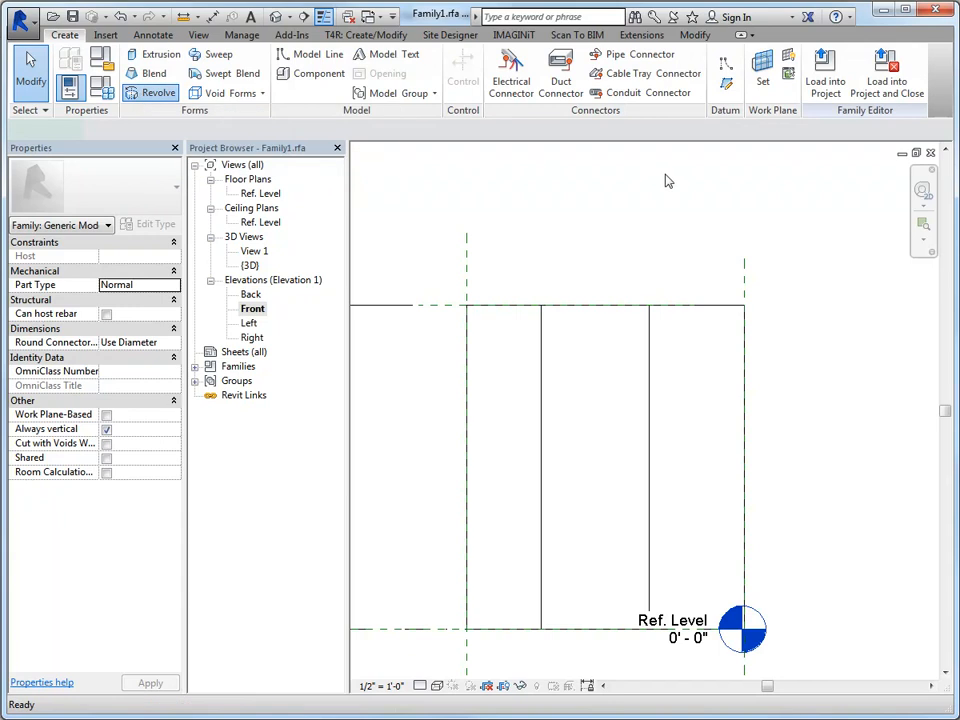
click(160, 92)
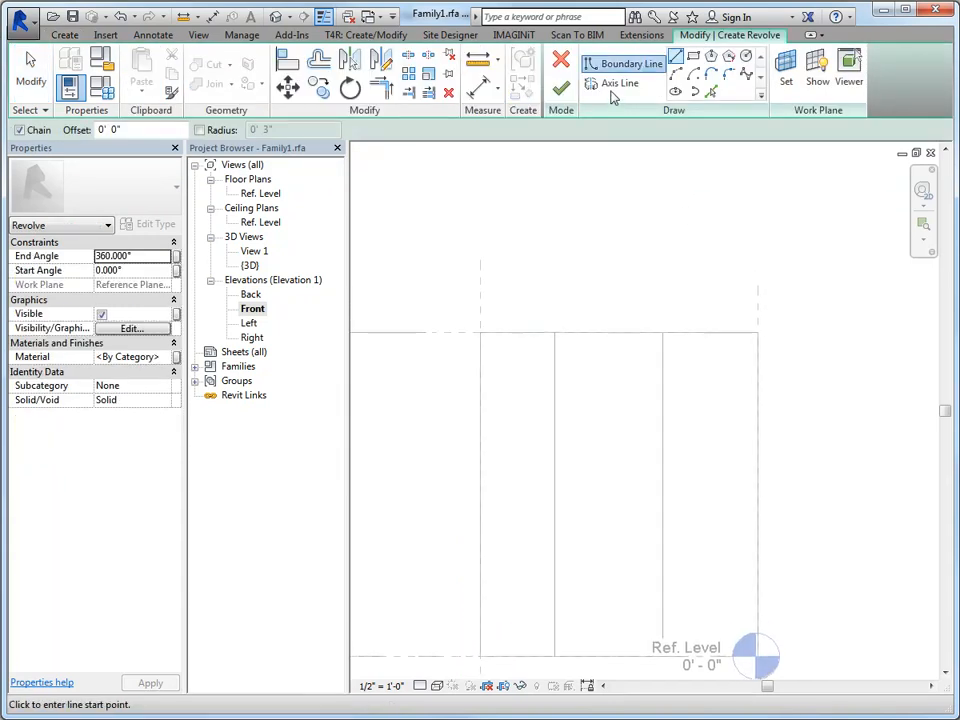
mouse_move(618, 84)
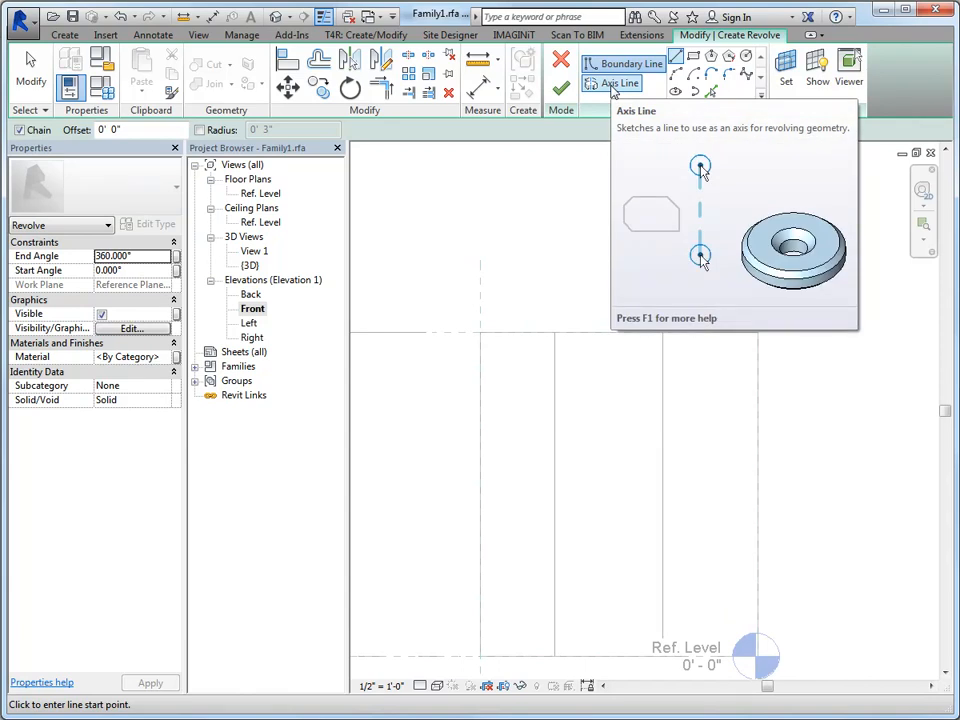
click(618, 82)
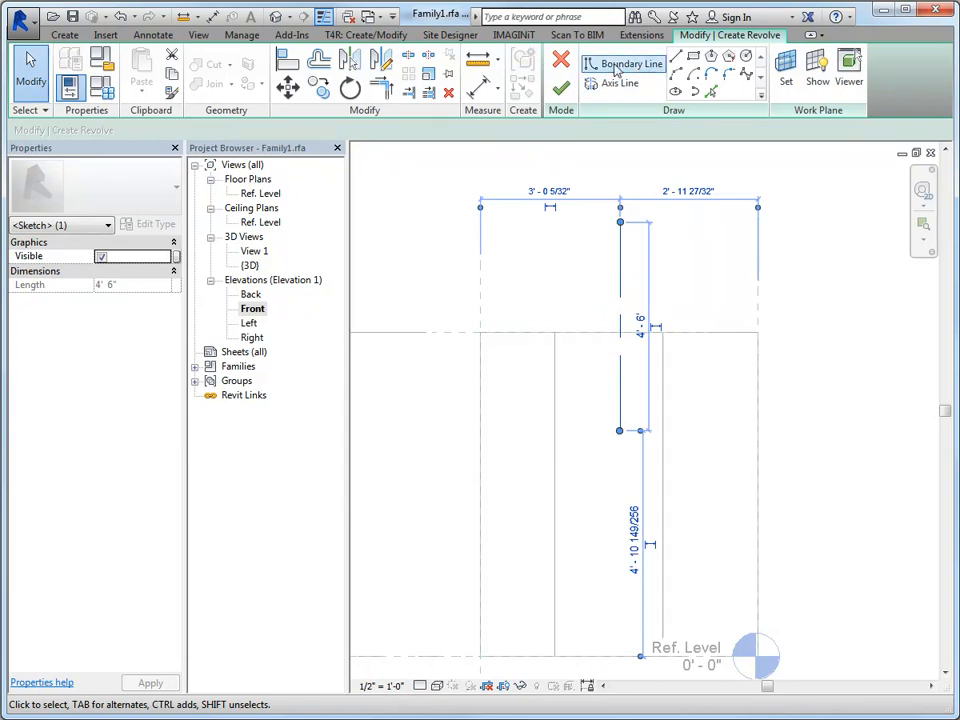
click(632, 62)
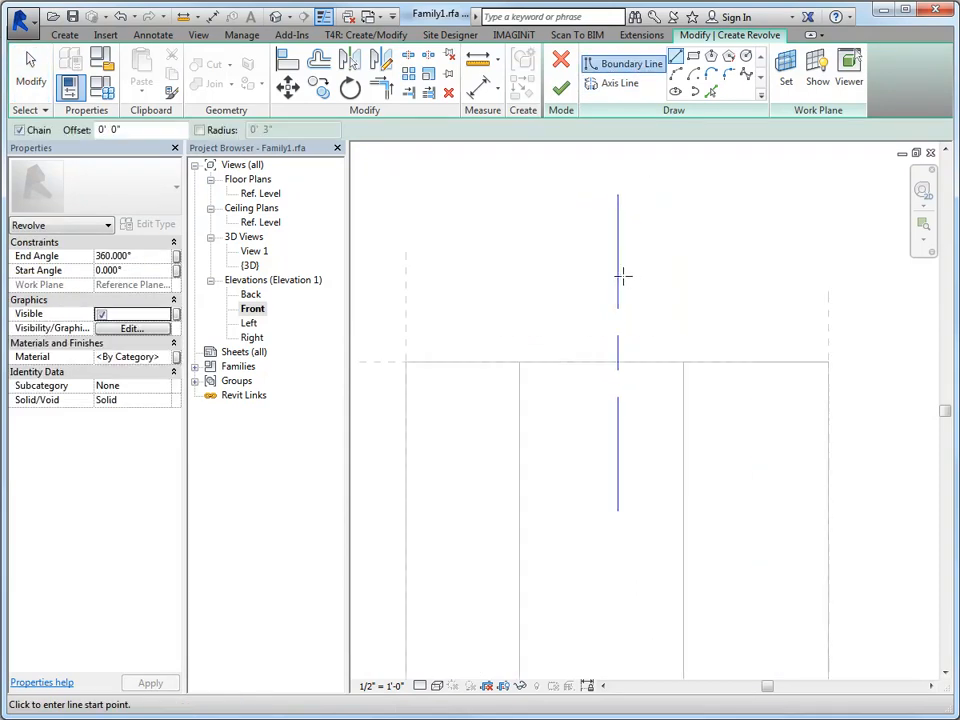
mouse_move(616, 210)
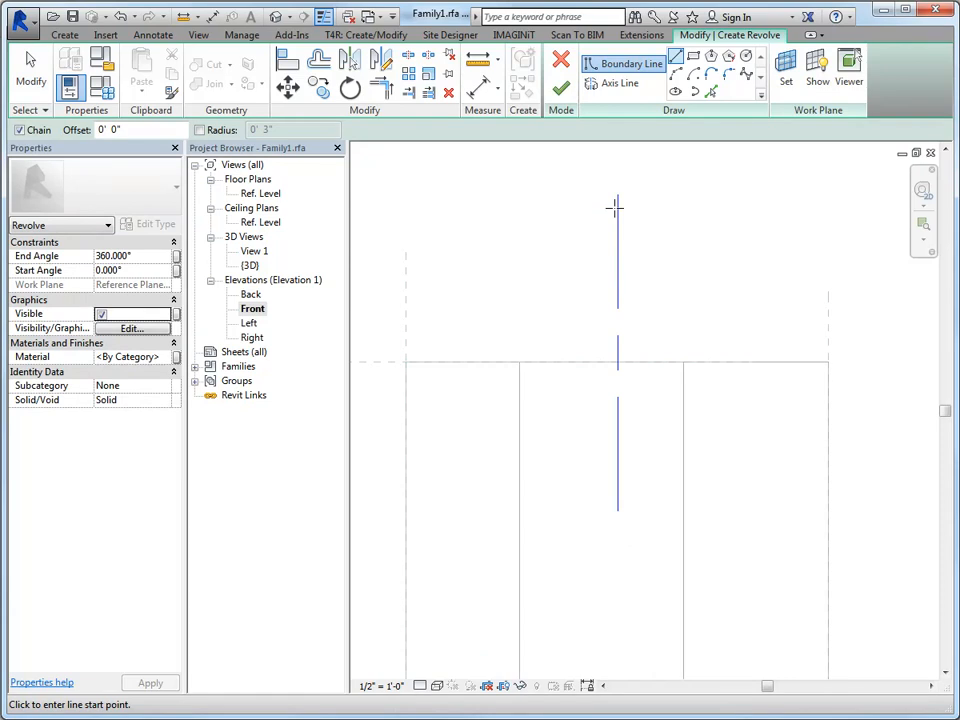
mouse_move(618, 210)
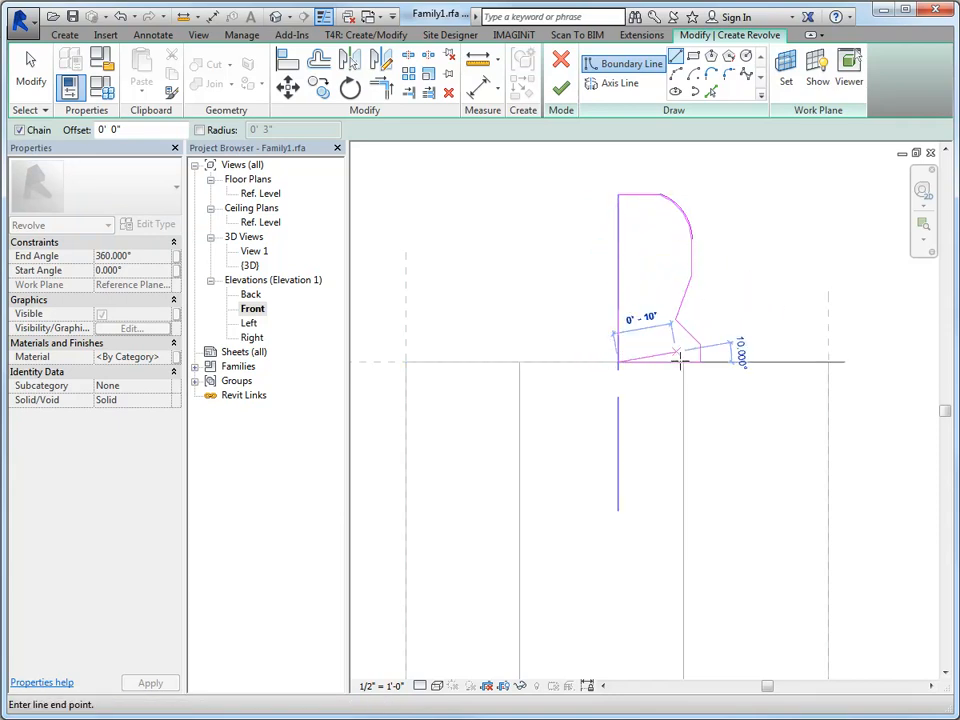
- Draw the knob-shaped boundary of lines and arcs and finish the revolve
click(354, 168)
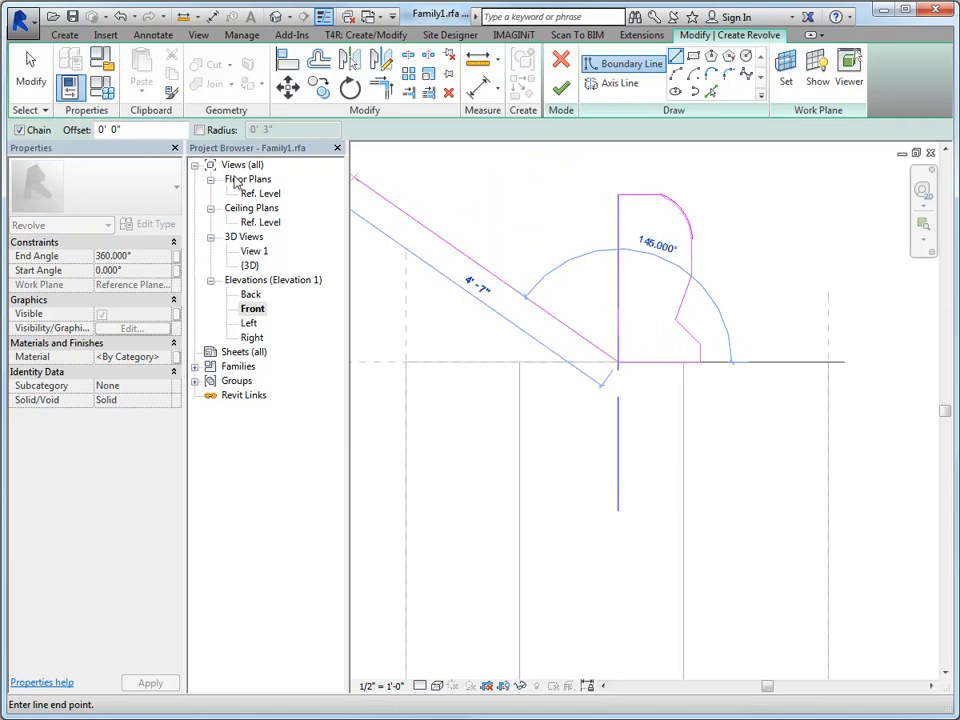
click(560, 90)
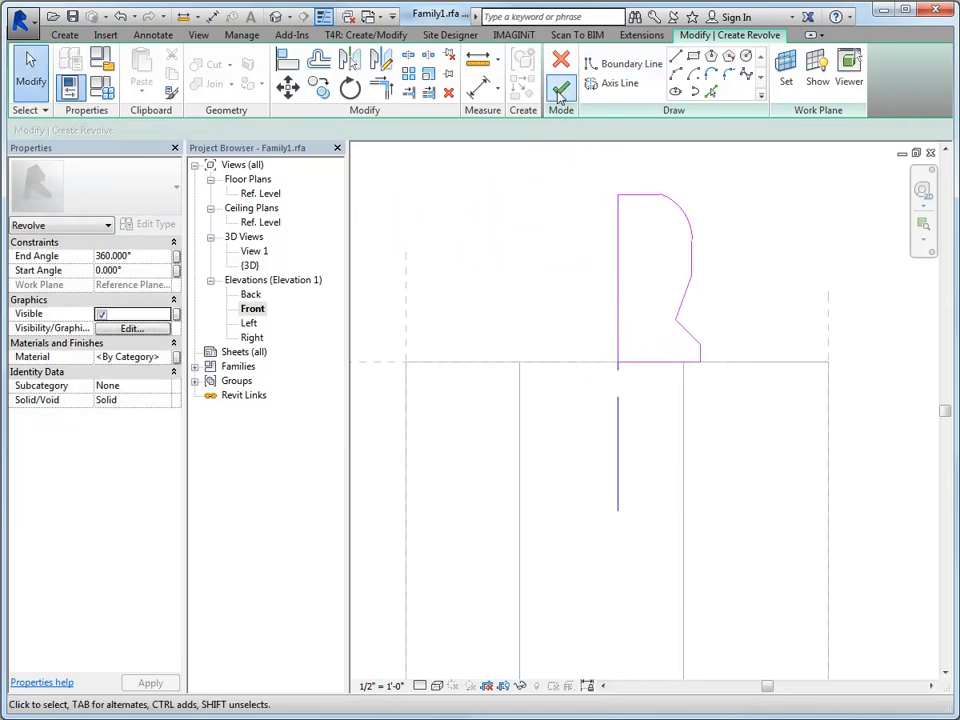
click(560, 90)
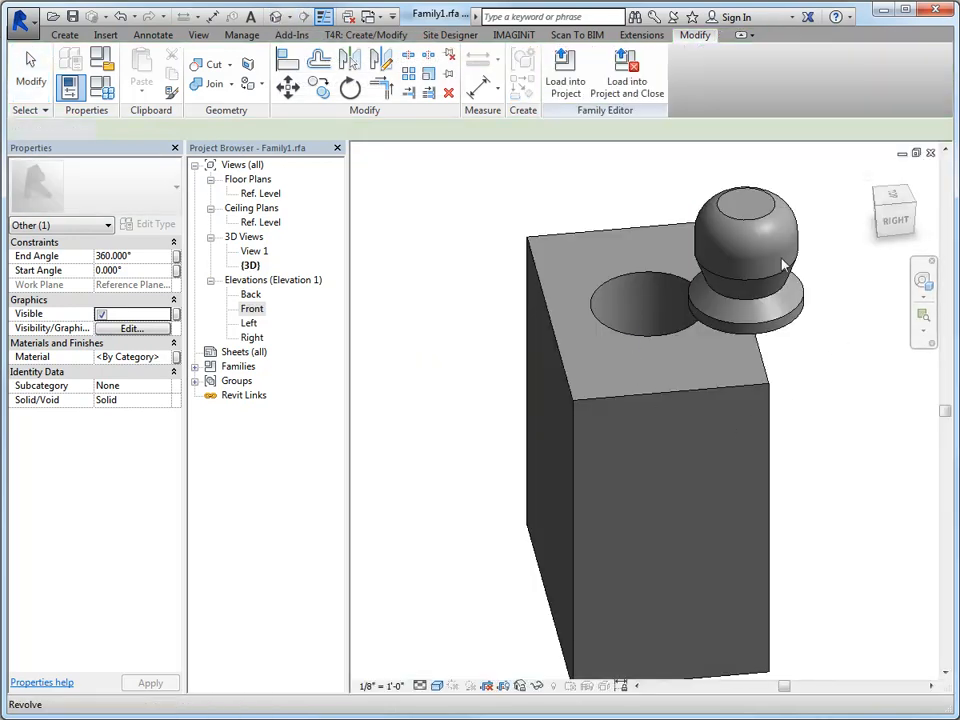
- Clear the selection so the box, hole and revolved knob show plainly in 3D
click(828, 356)
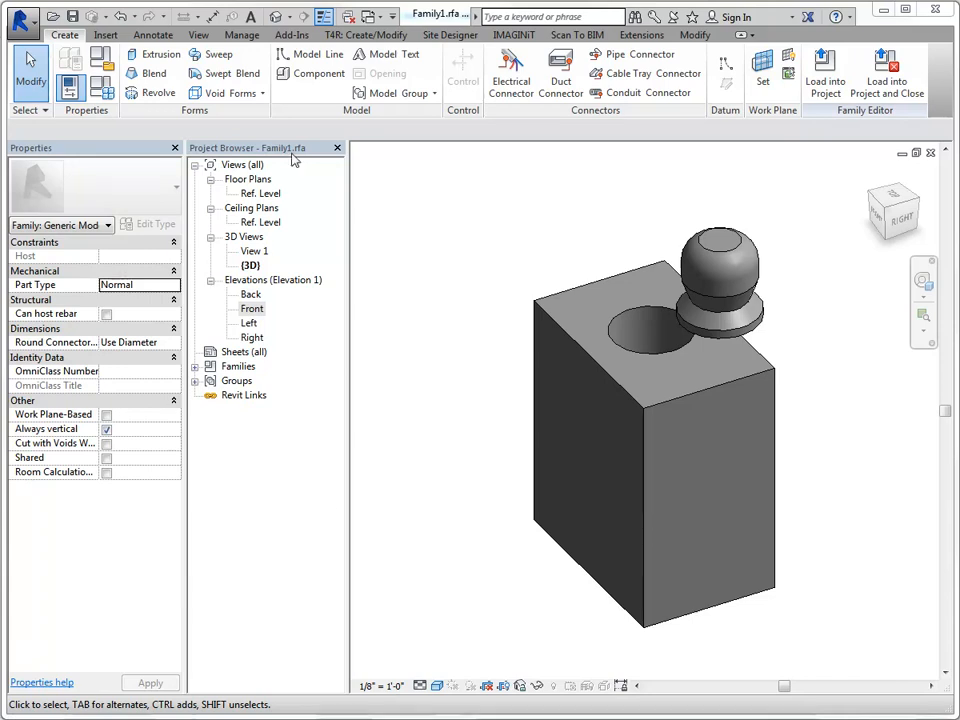
- Start a Void Extrusion with its work plane picked on the box's side face
click(230, 92)
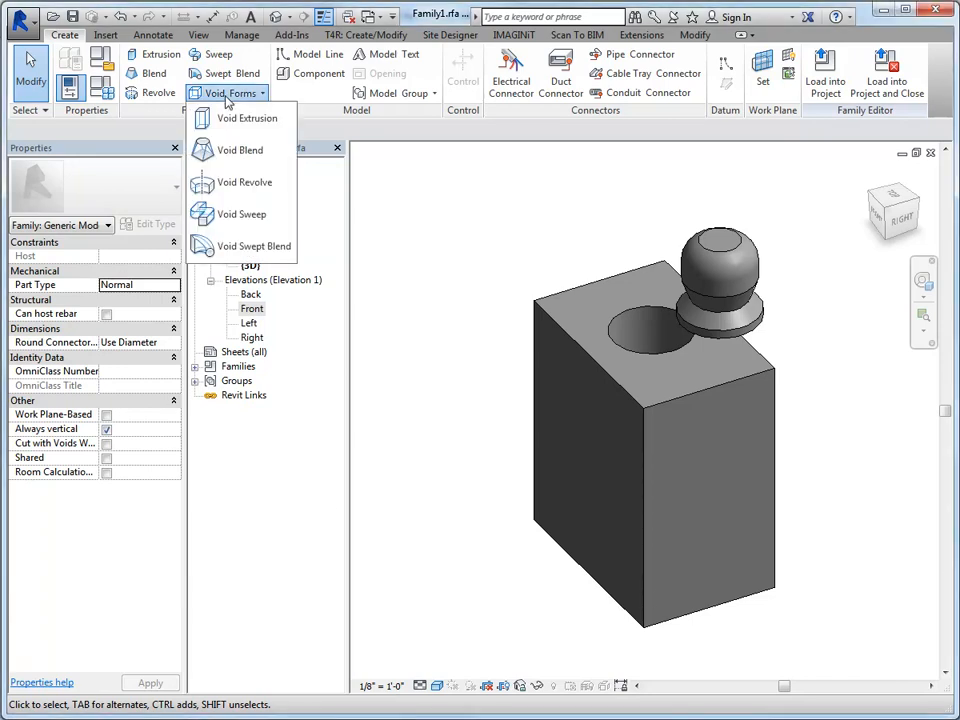
mouse_move(248, 118)
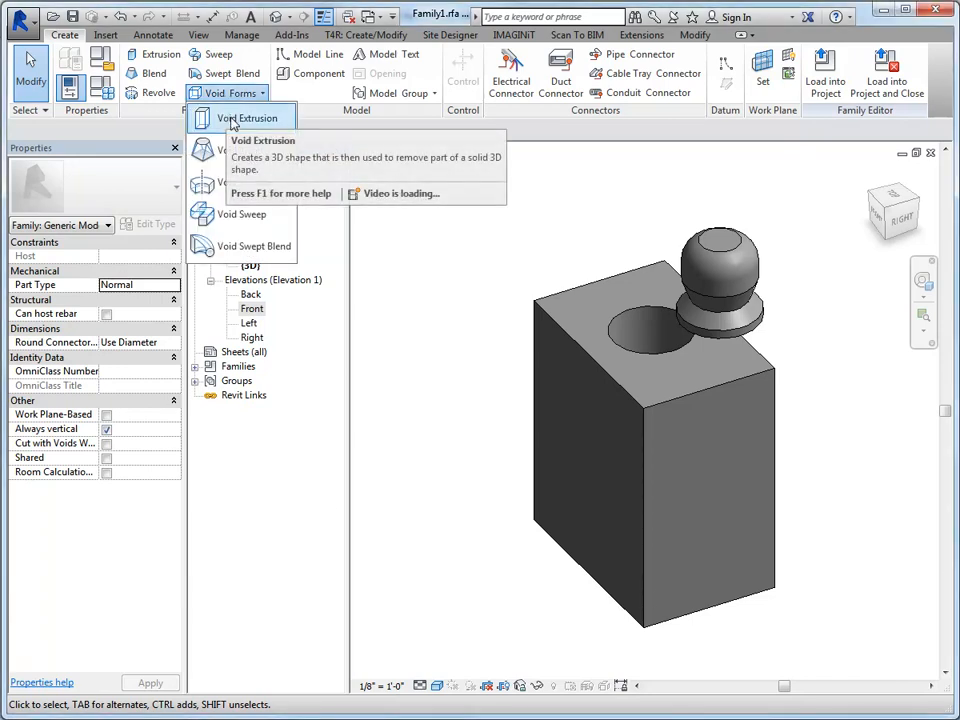
mouse_move(240, 244)
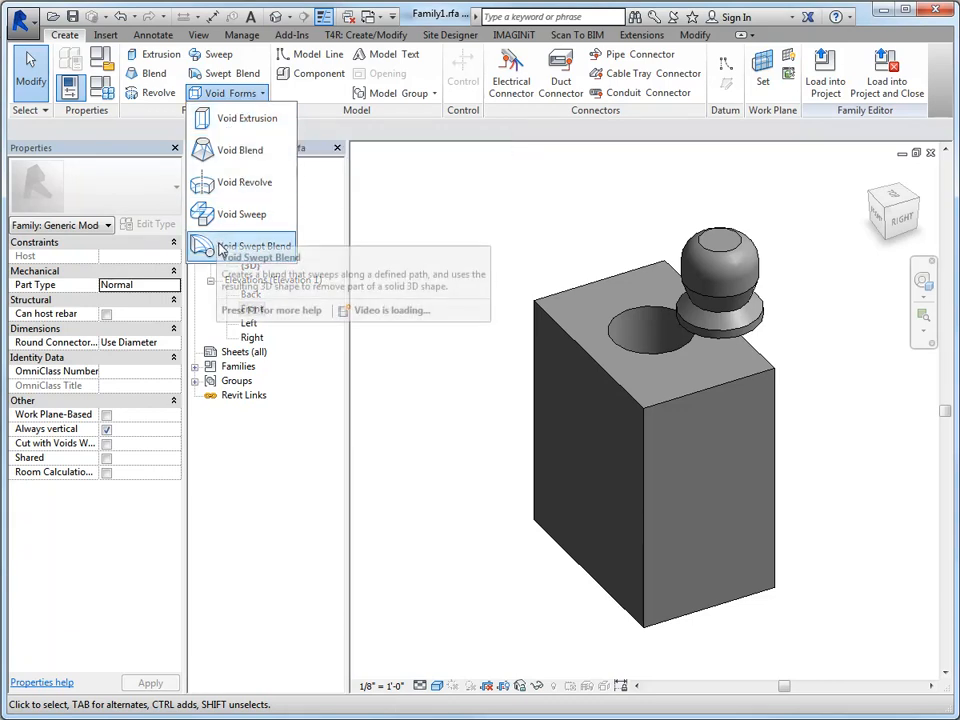
mouse_move(246, 118)
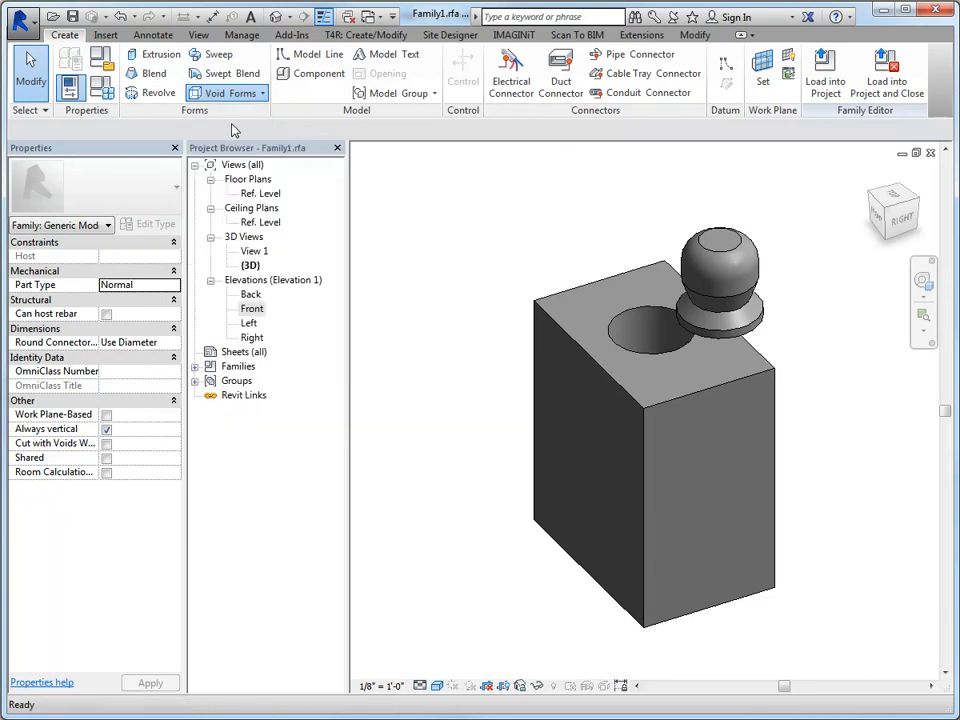
click(218, 92)
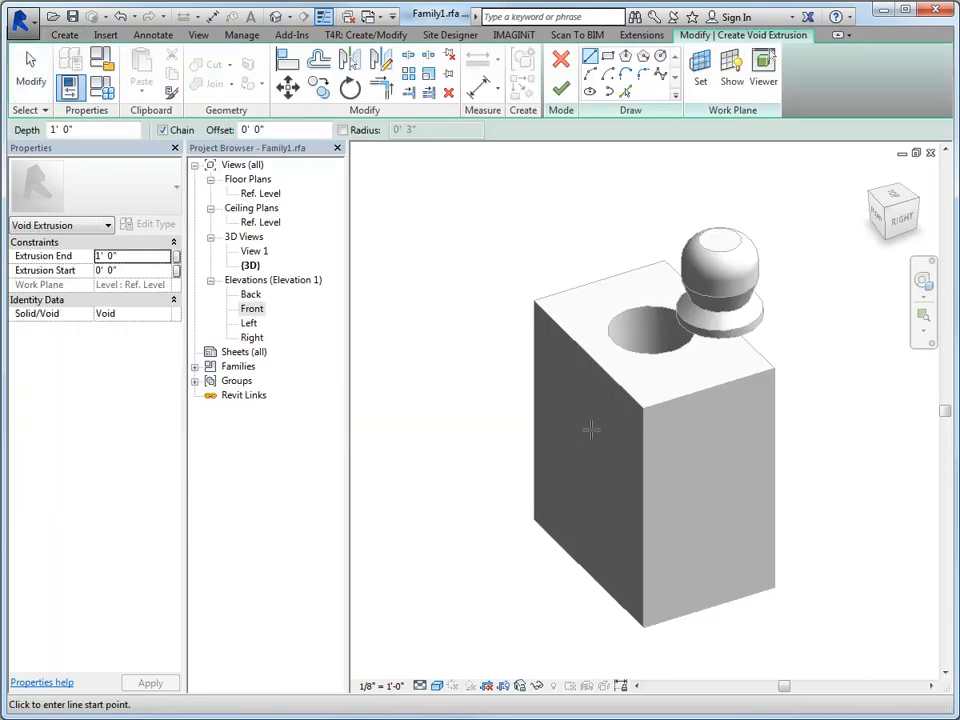
mouse_move(700, 64)
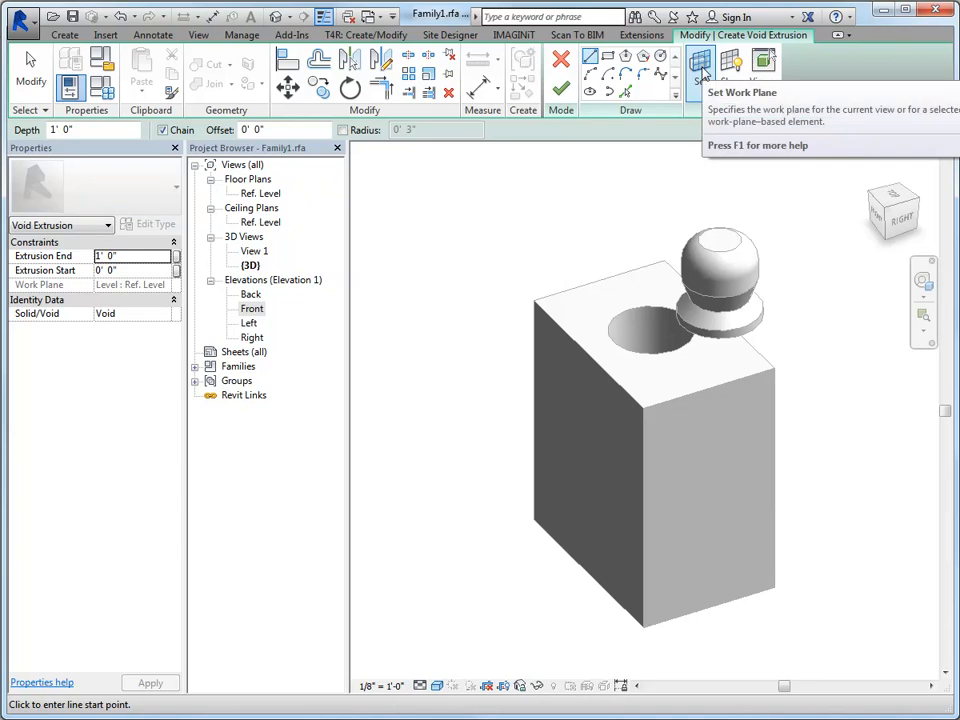
click(700, 64)
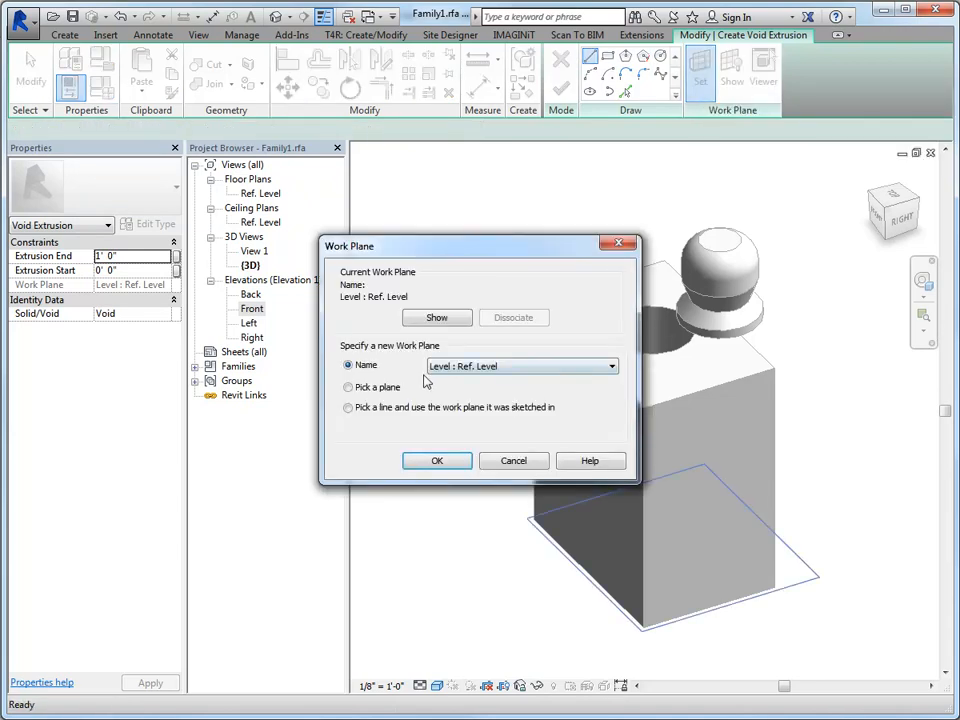
click(348, 388)
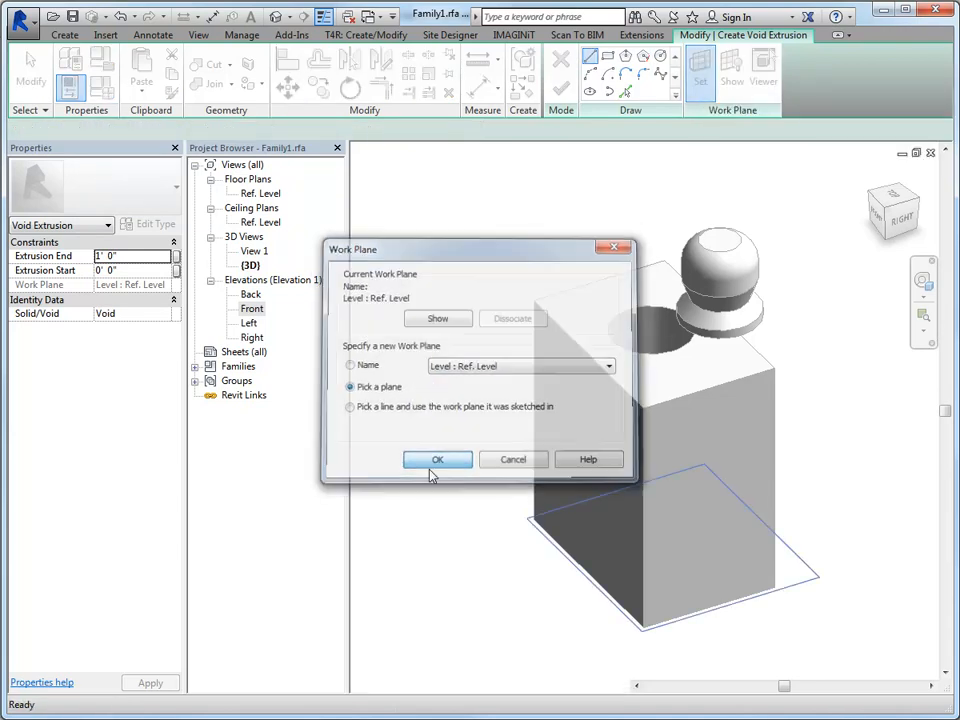
click(436, 458)
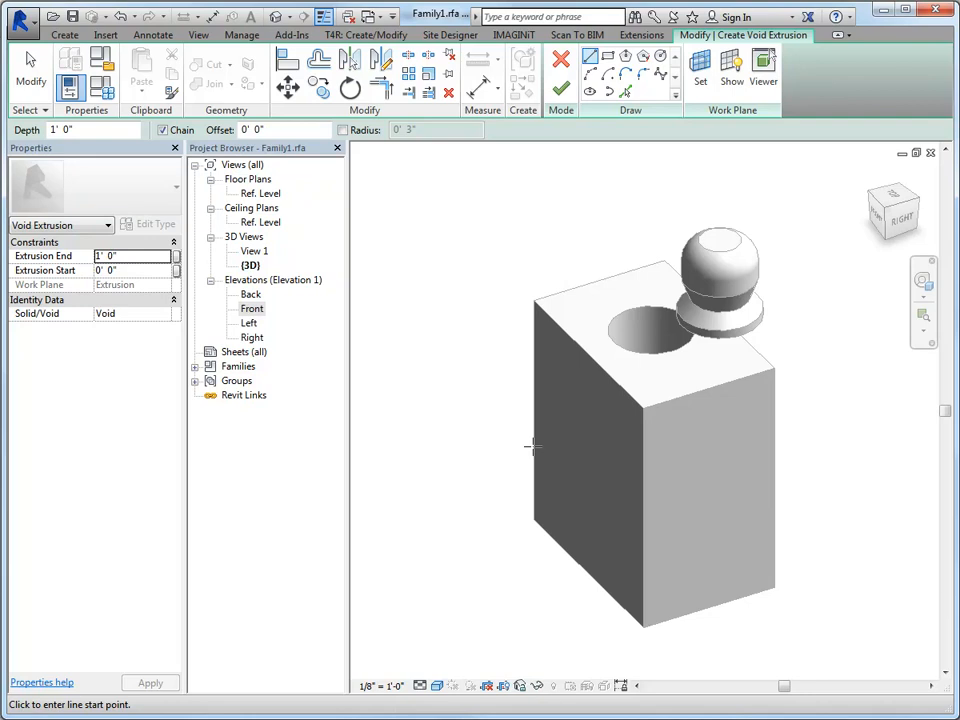
mouse_move(600, 144)
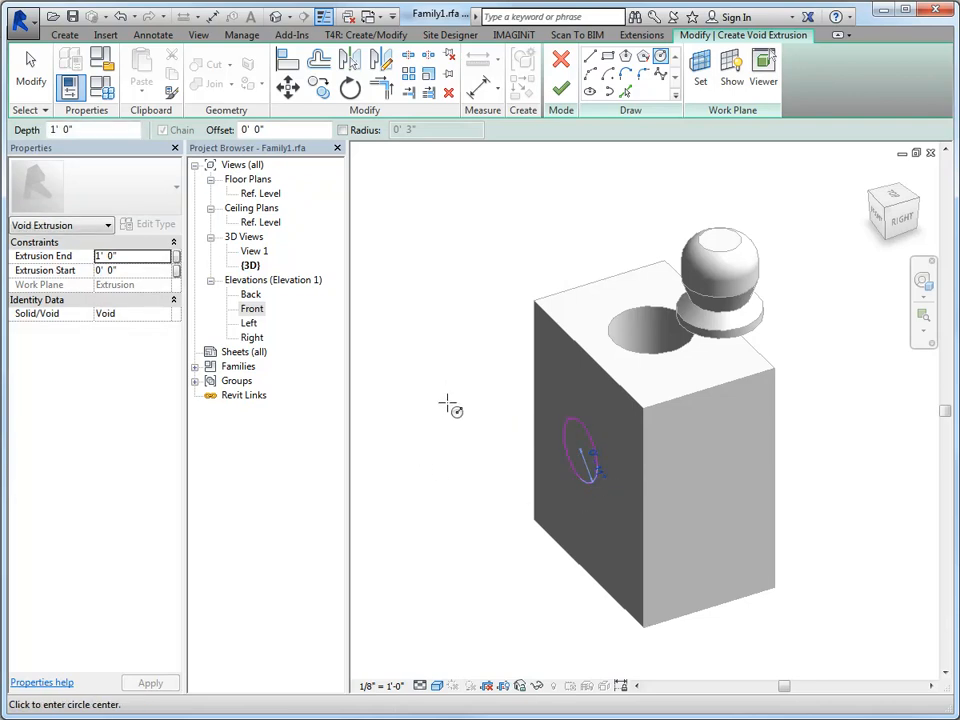
mouse_move(570, 316)
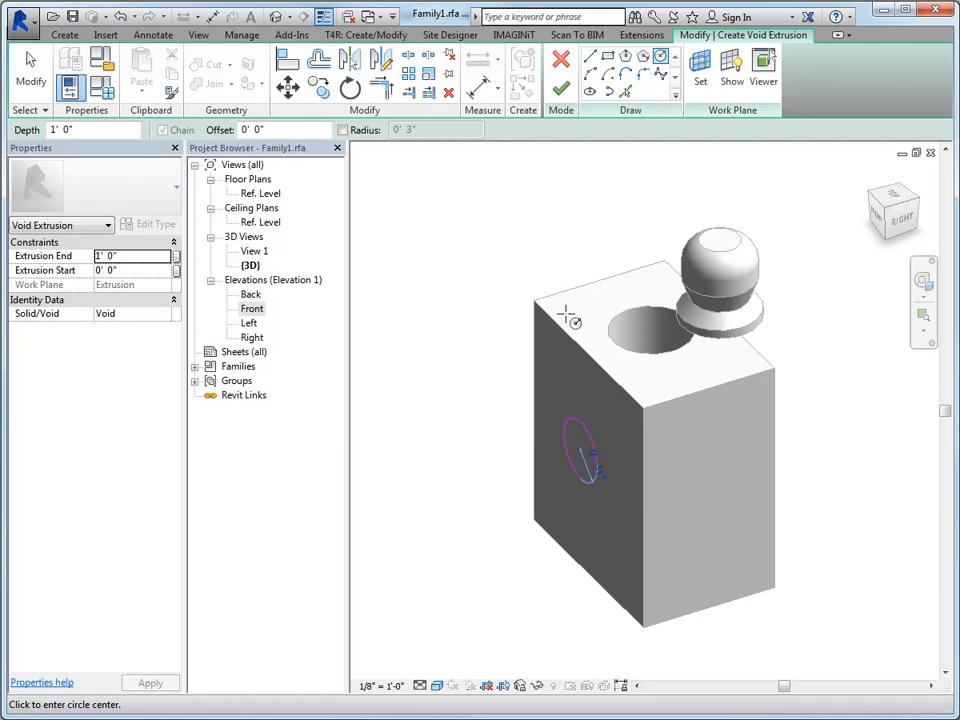
mouse_move(560, 126)
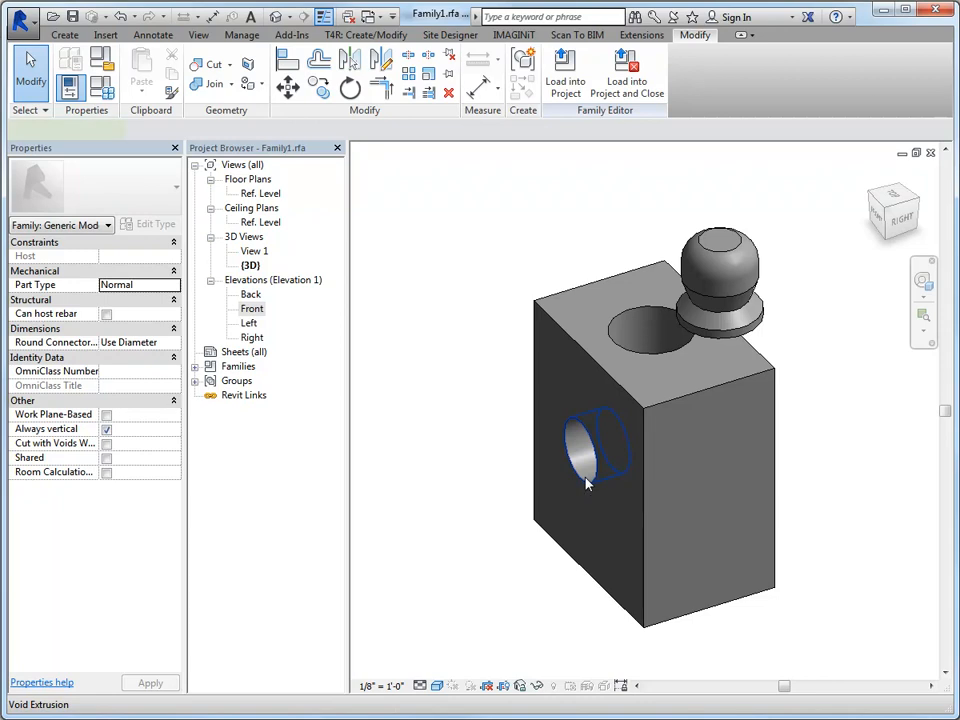
- Cut the round side hole and check the void extrusion by selecting it
click(584, 440)
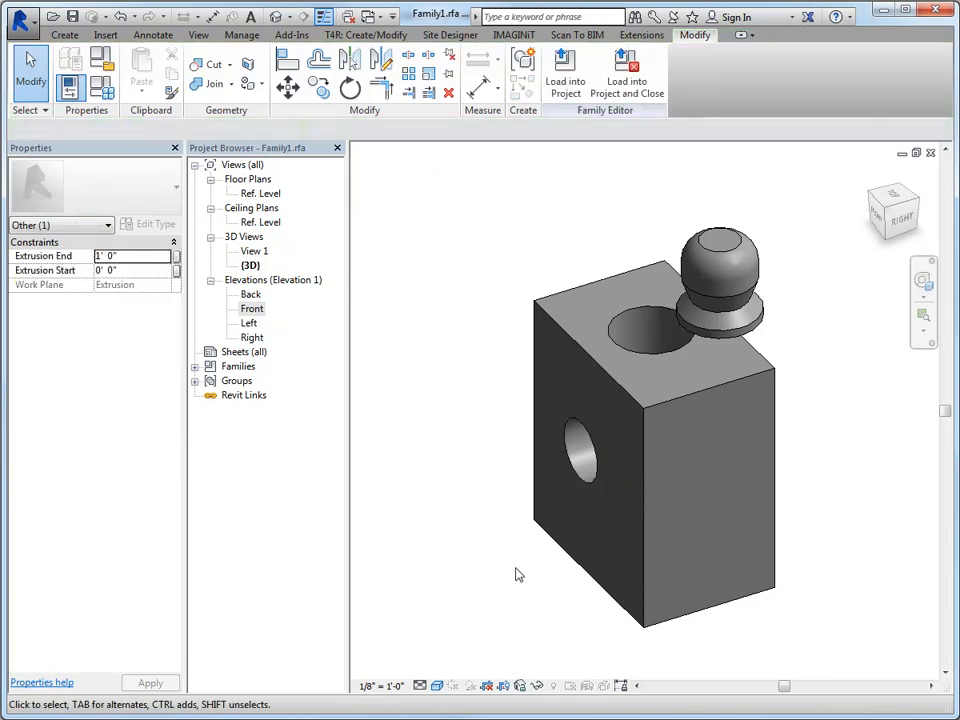
click(596, 450)
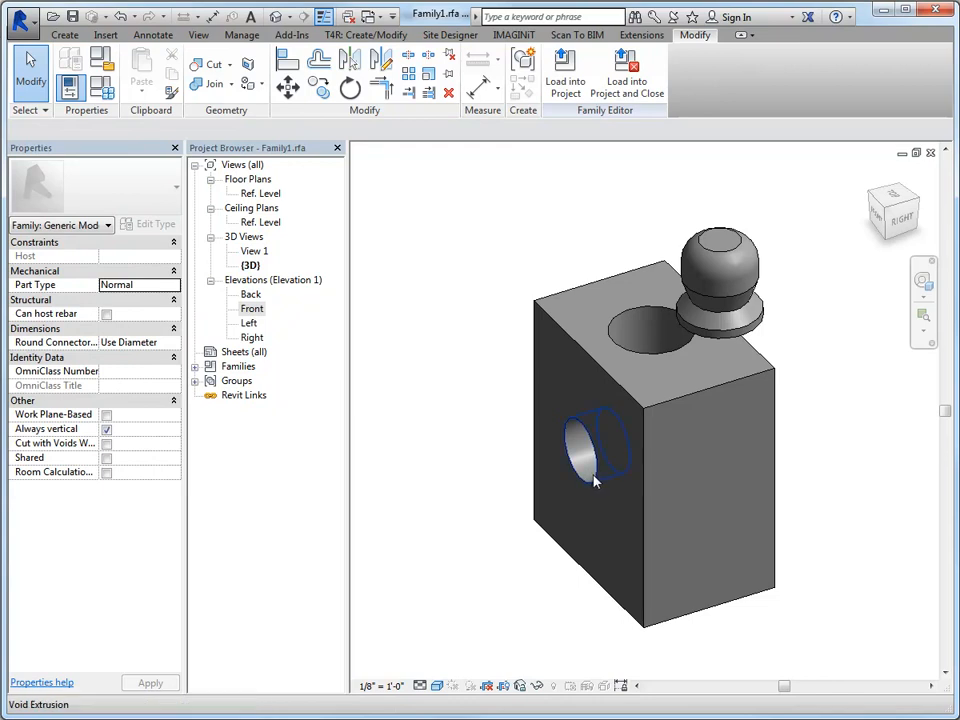
click(590, 444)
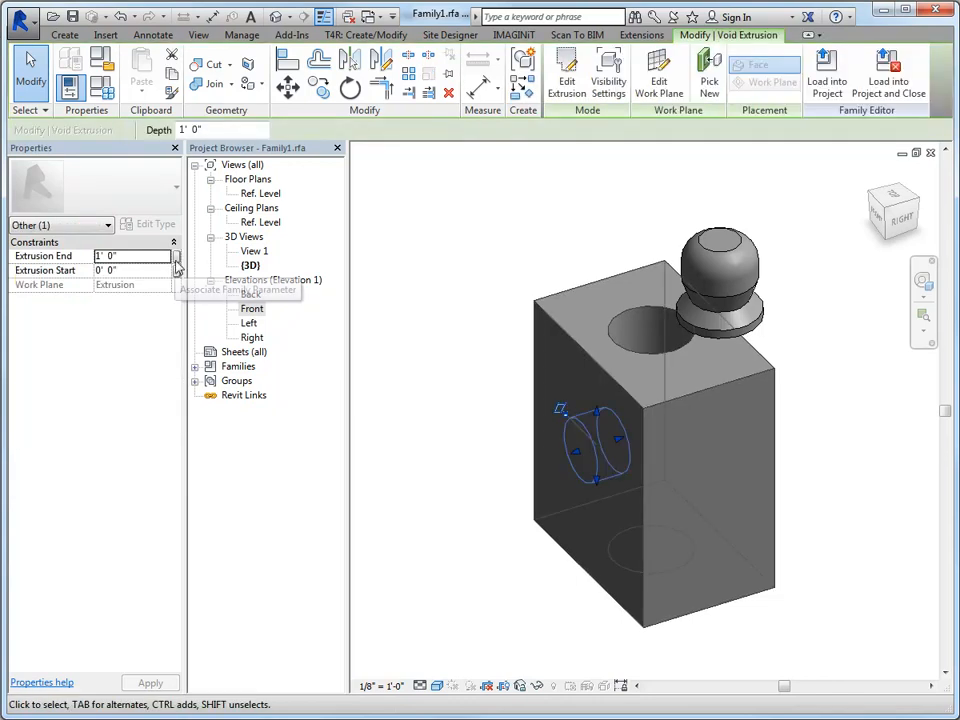